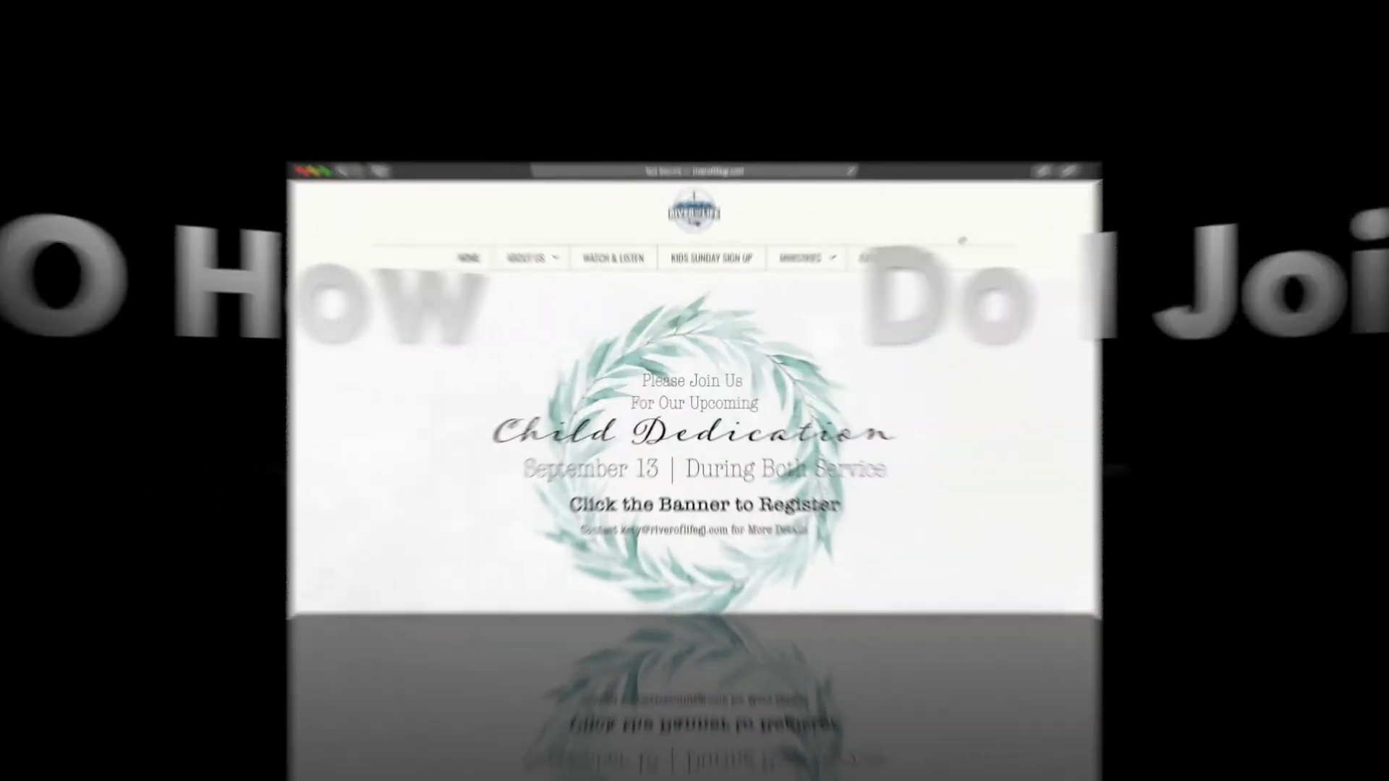
Go to Ministries > Journey Groups, scroll to Get Plugged In, and open the group search
{"action": "left_click", "coordinate": [878, 159]}
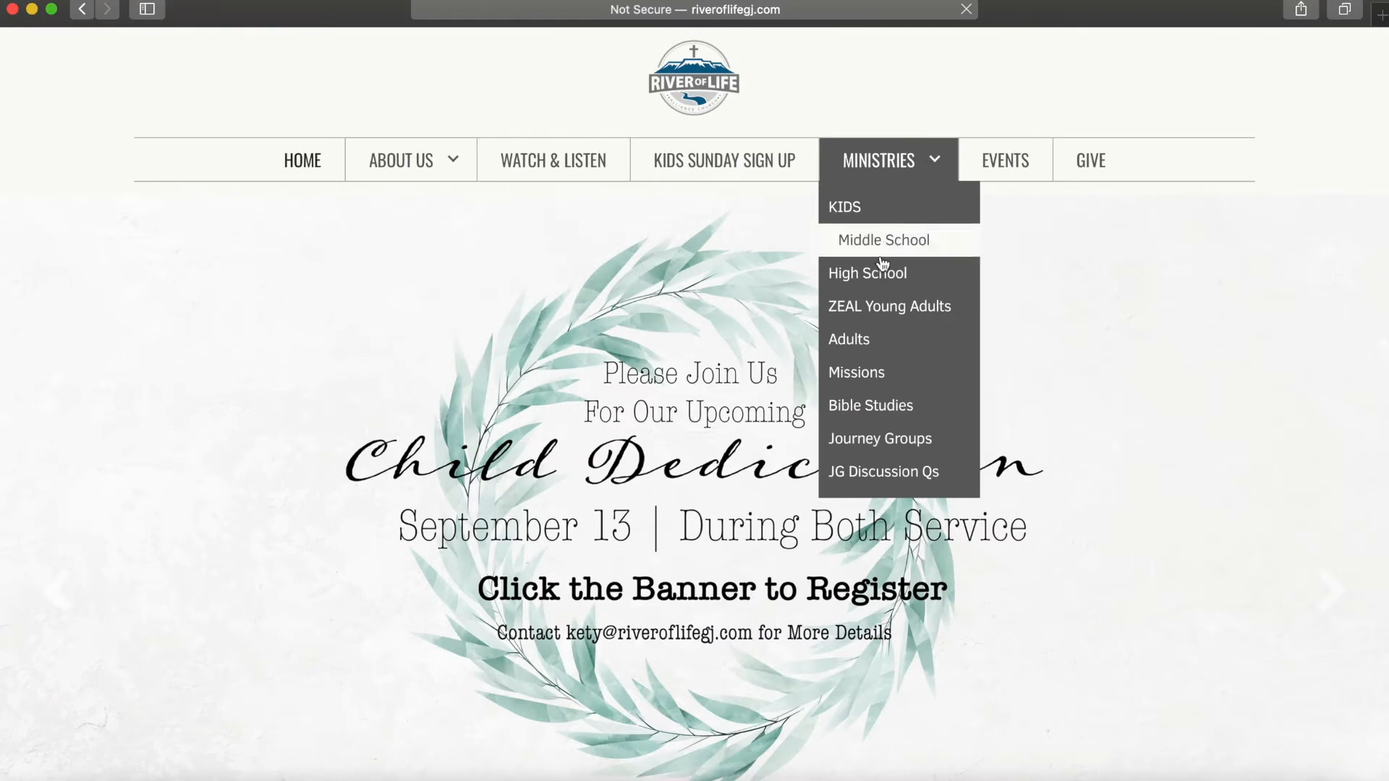
{"action": "left_click", "coordinate": [880, 437]}
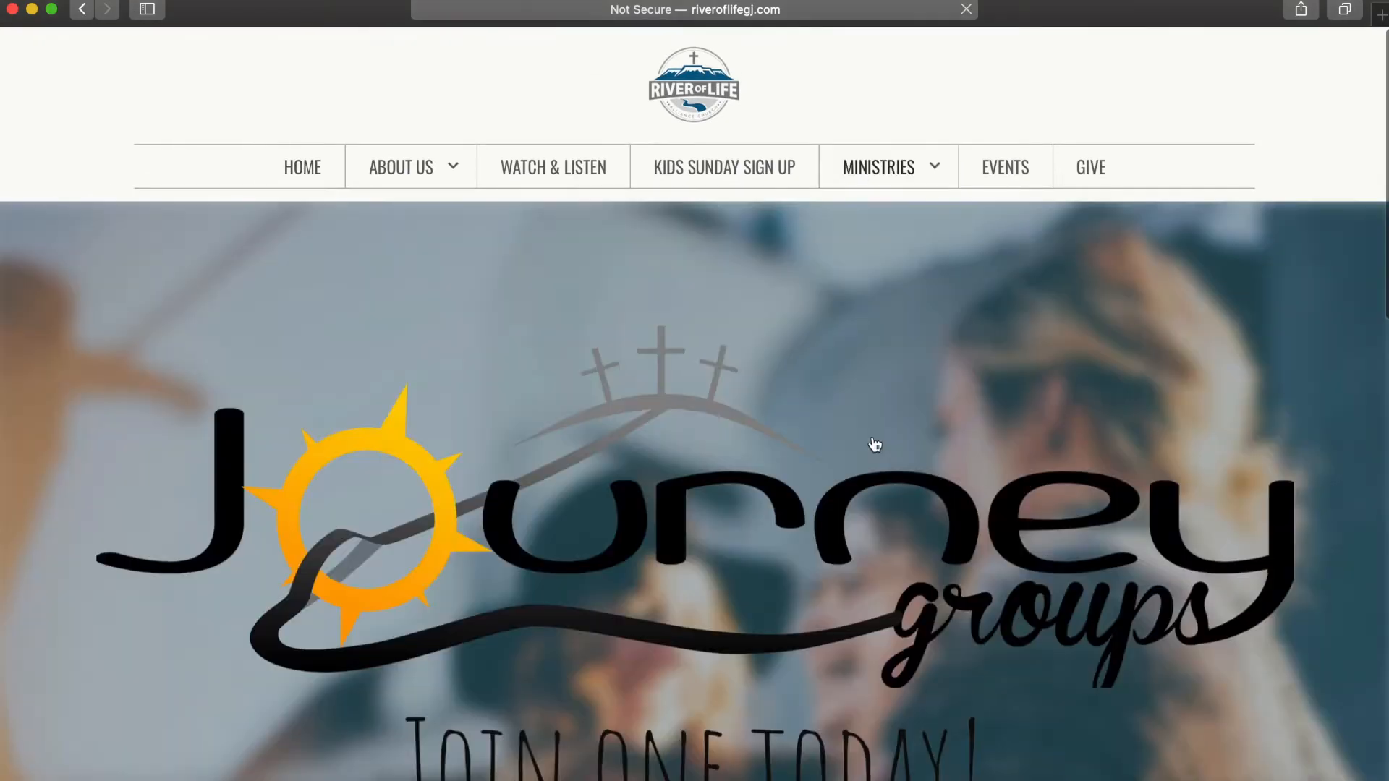
{"action": "scroll", "scroll_direction": "down", "scroll_amount": 3}
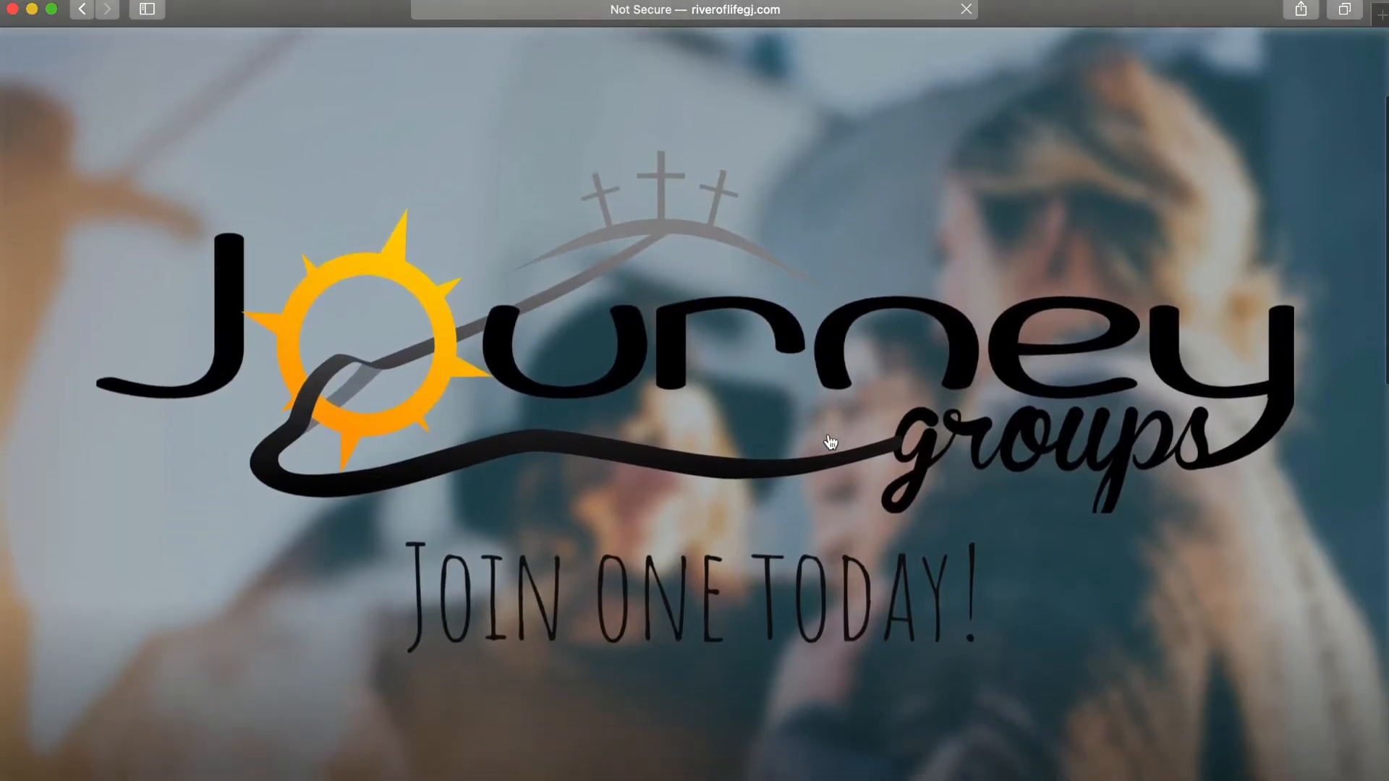
{"action": "scroll", "scroll_direction": "down", "scroll_amount": 3}
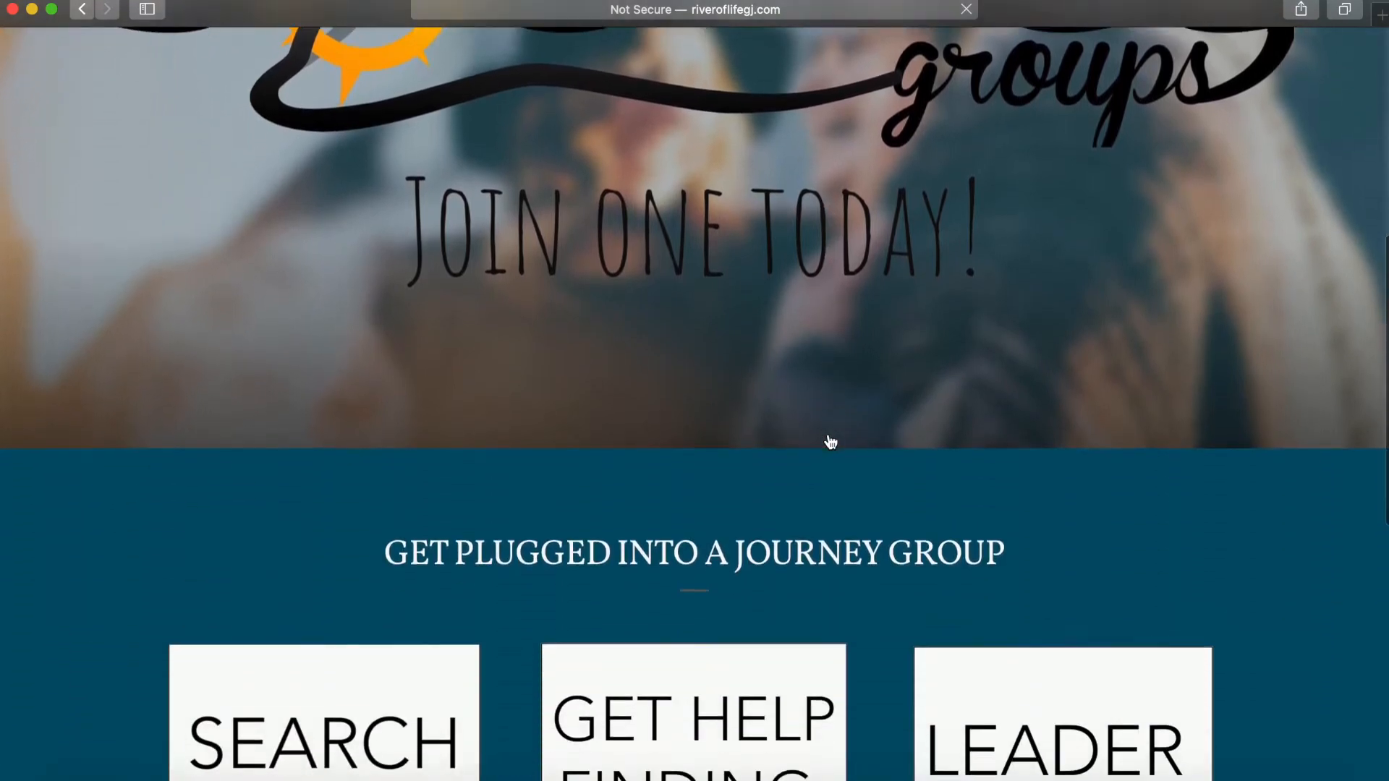
{"action": "scroll", "scroll_direction": "down", "scroll_amount": 3}
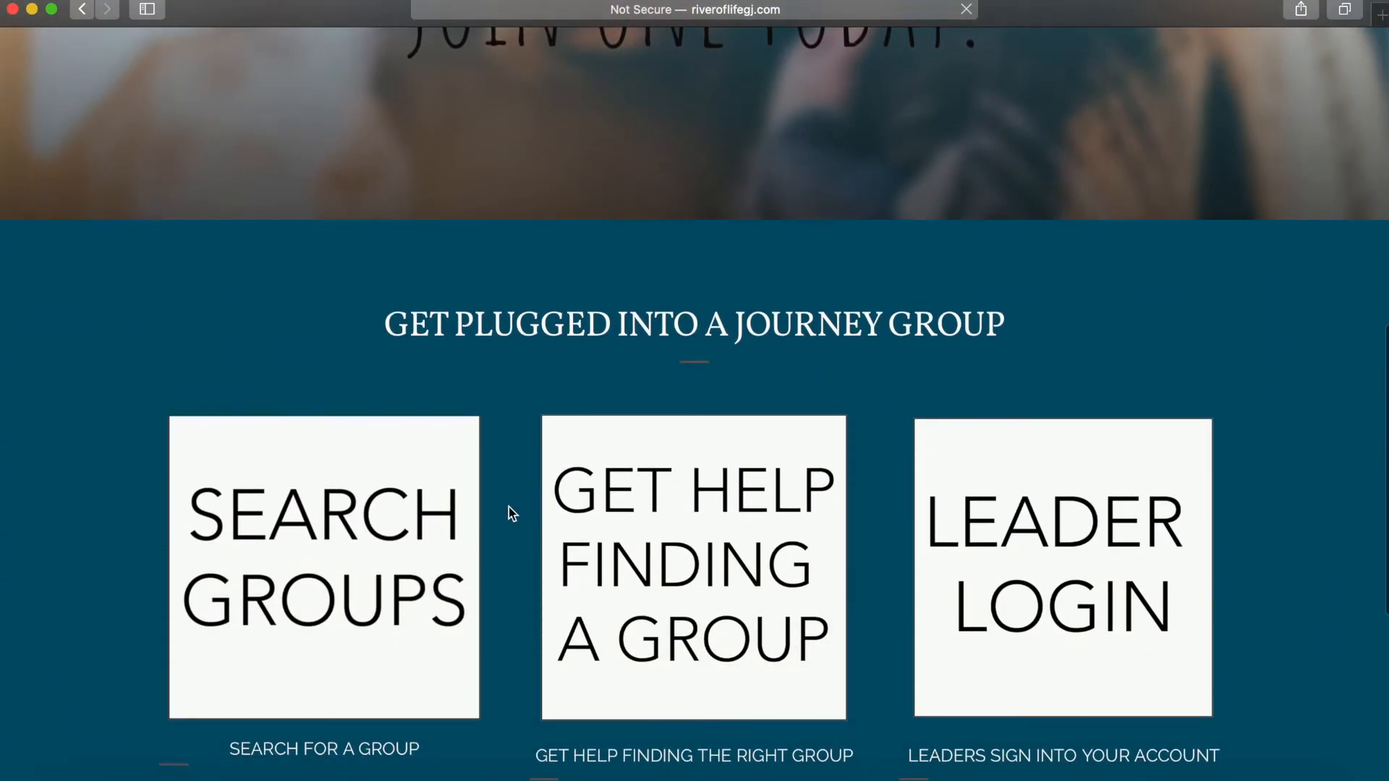
{"action": "left_click", "coordinate": [323, 567]}
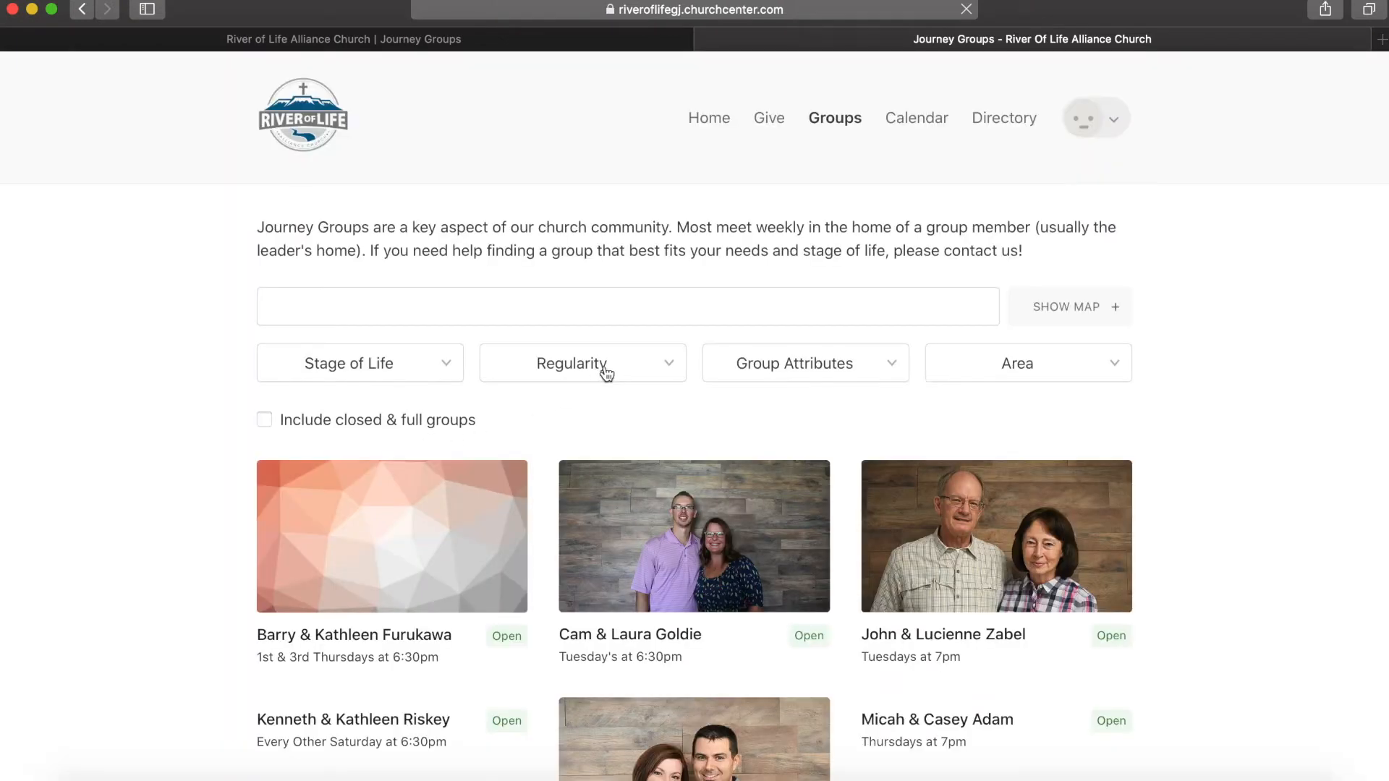
Browse the Journey Groups list, then set the Regularity filter to Bi-Weekly
{"action": "scroll", "scroll_direction": "down", "scroll_amount": 3}
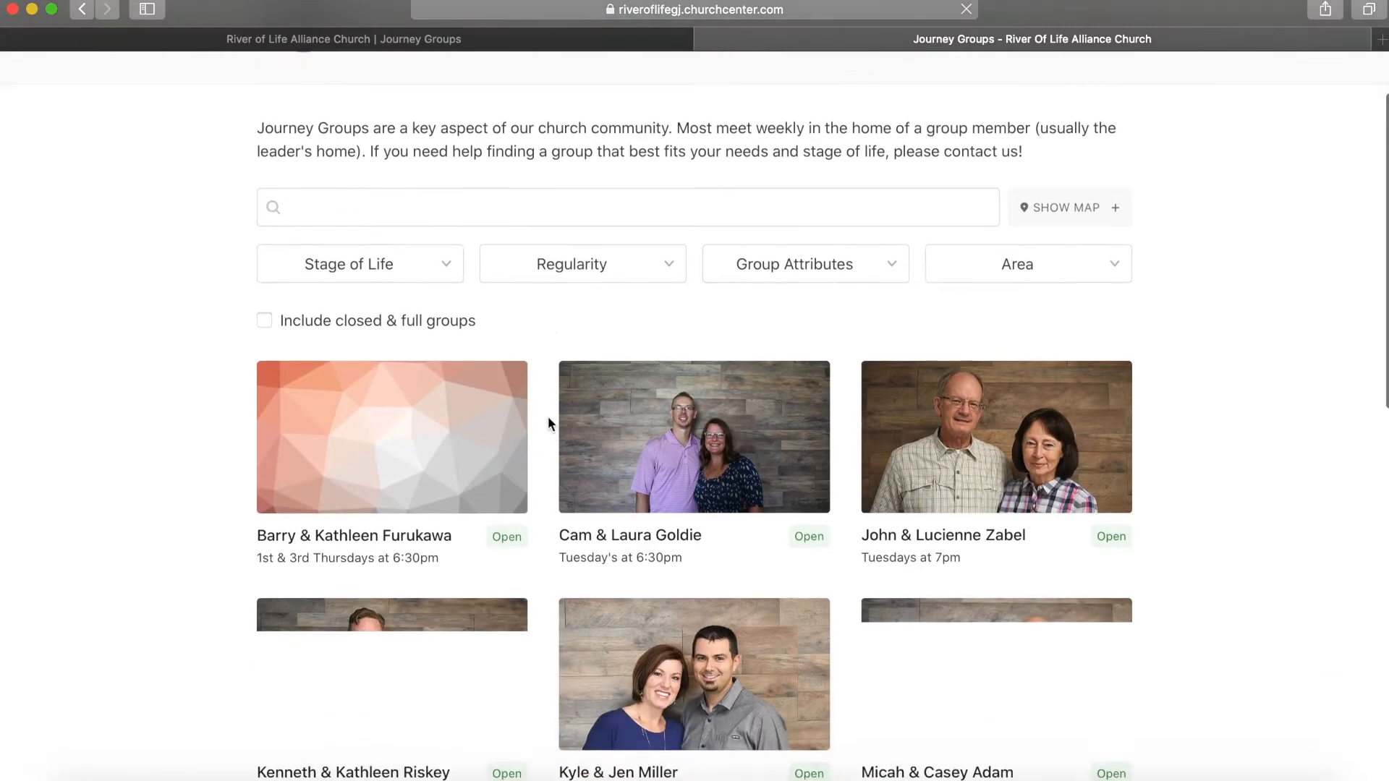
{"action": "scroll", "scroll_direction": "down", "scroll_amount": 3}
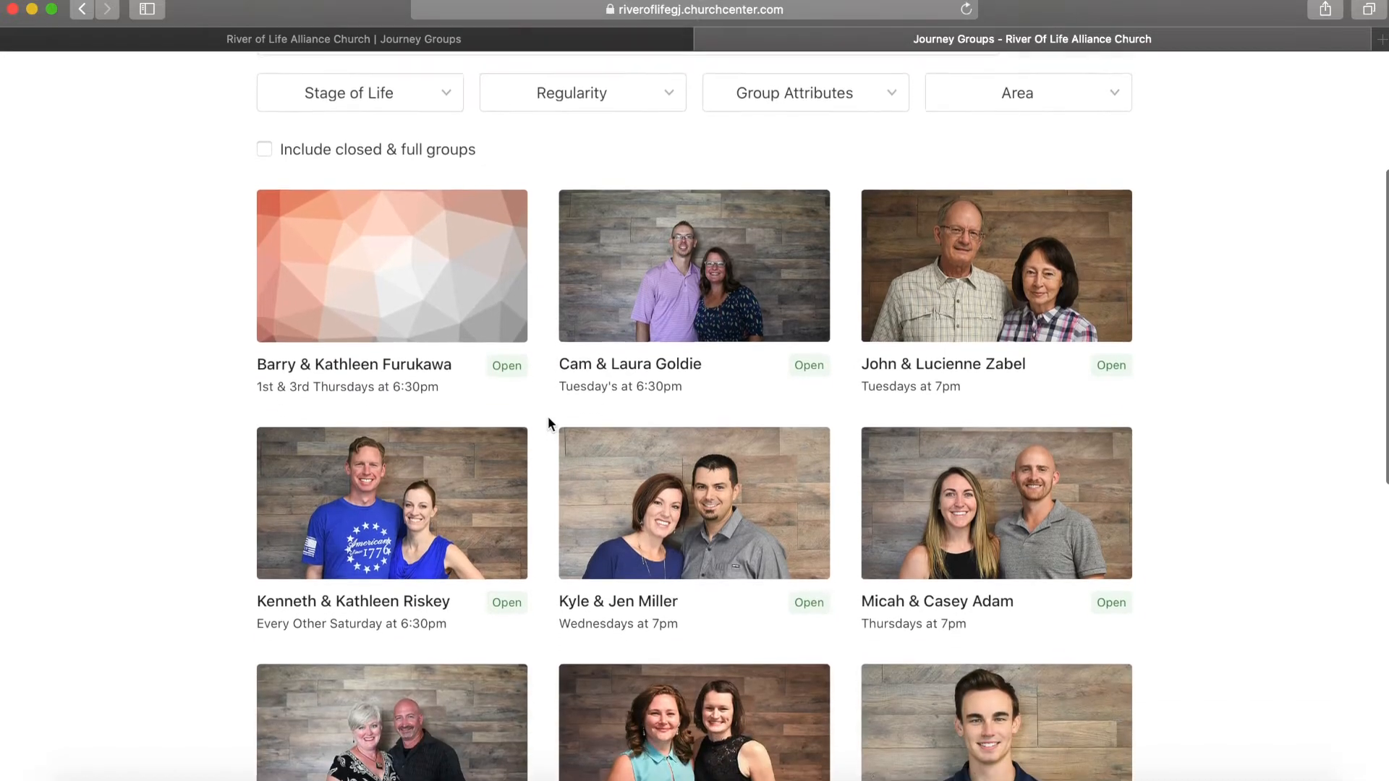
{"action": "scroll", "scroll_direction": "down", "scroll_amount": 3}
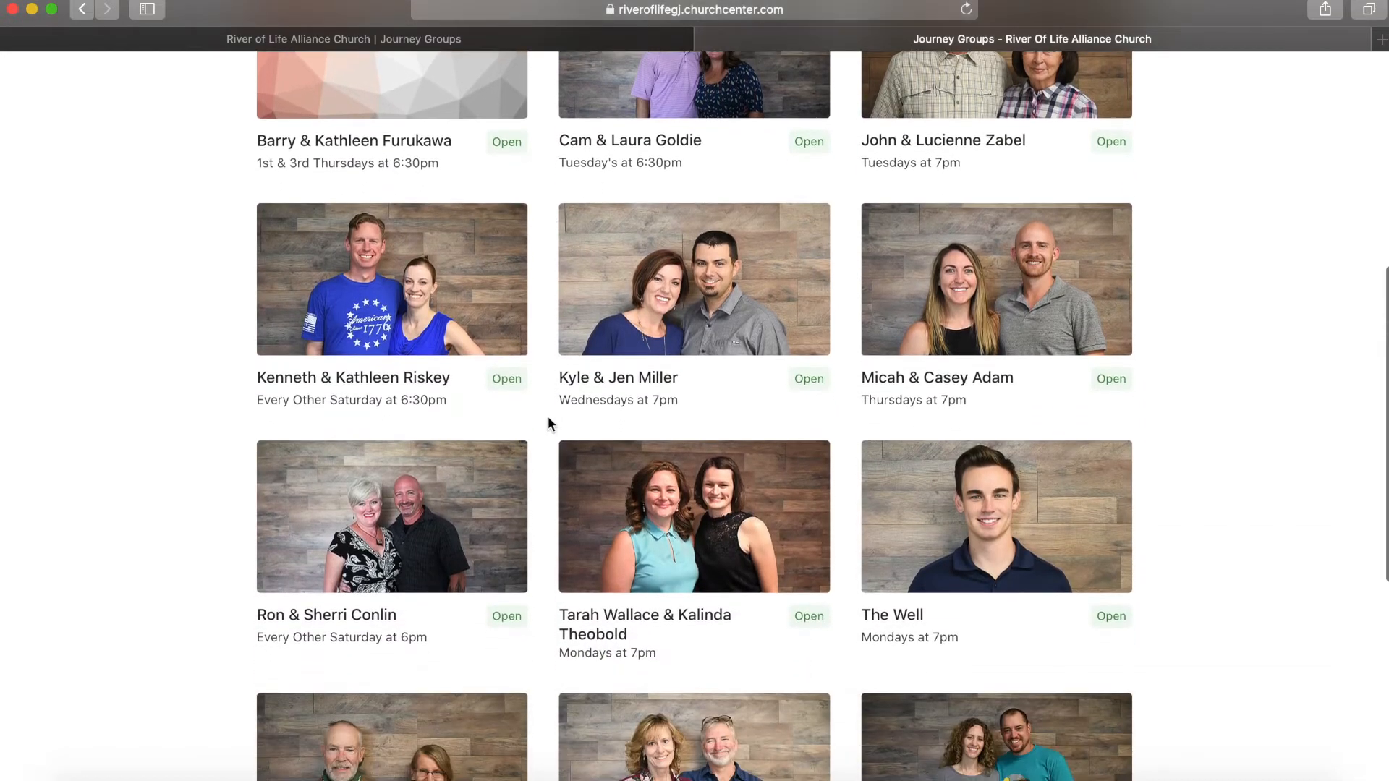
{"action": "scroll", "scroll_direction": "down", "scroll_amount": 3}
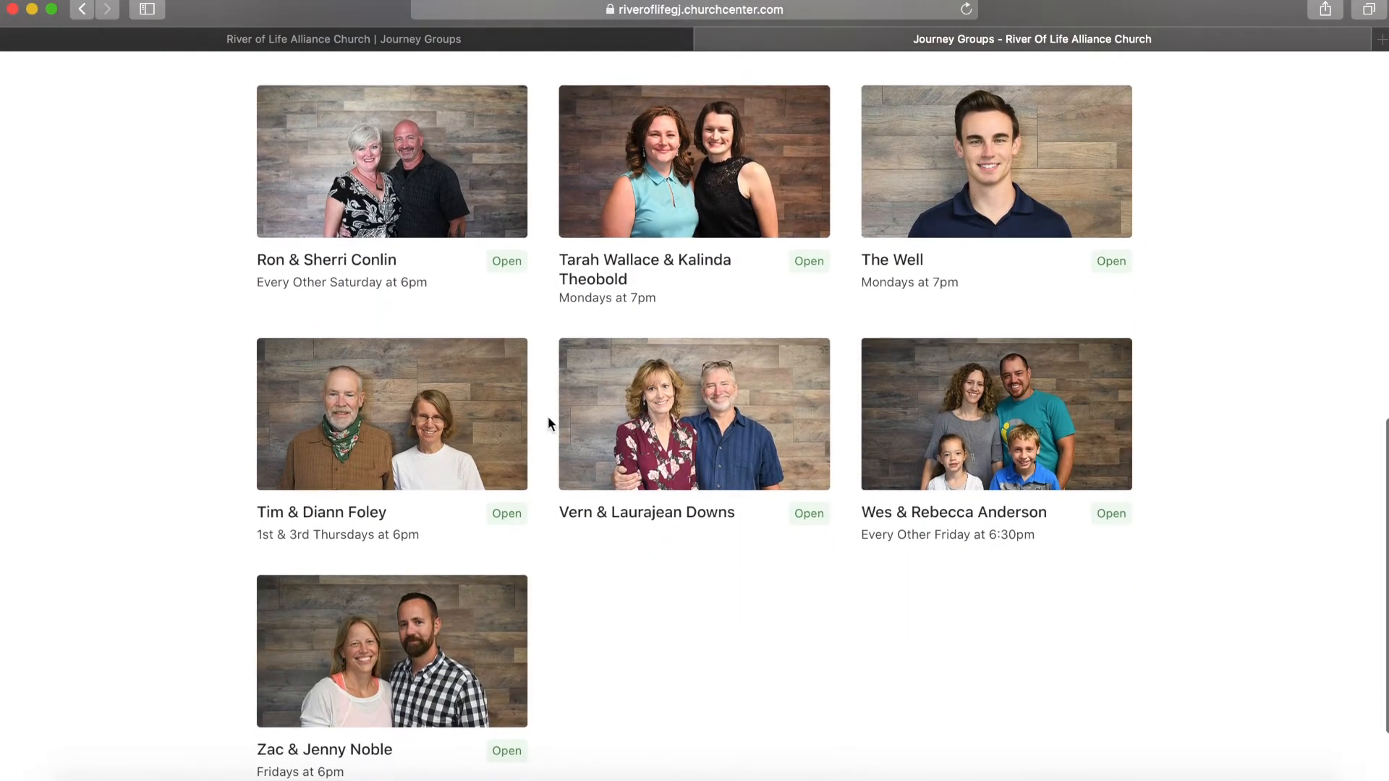
{"action": "scroll", "scroll_direction": "up", "scroll_amount": 3}
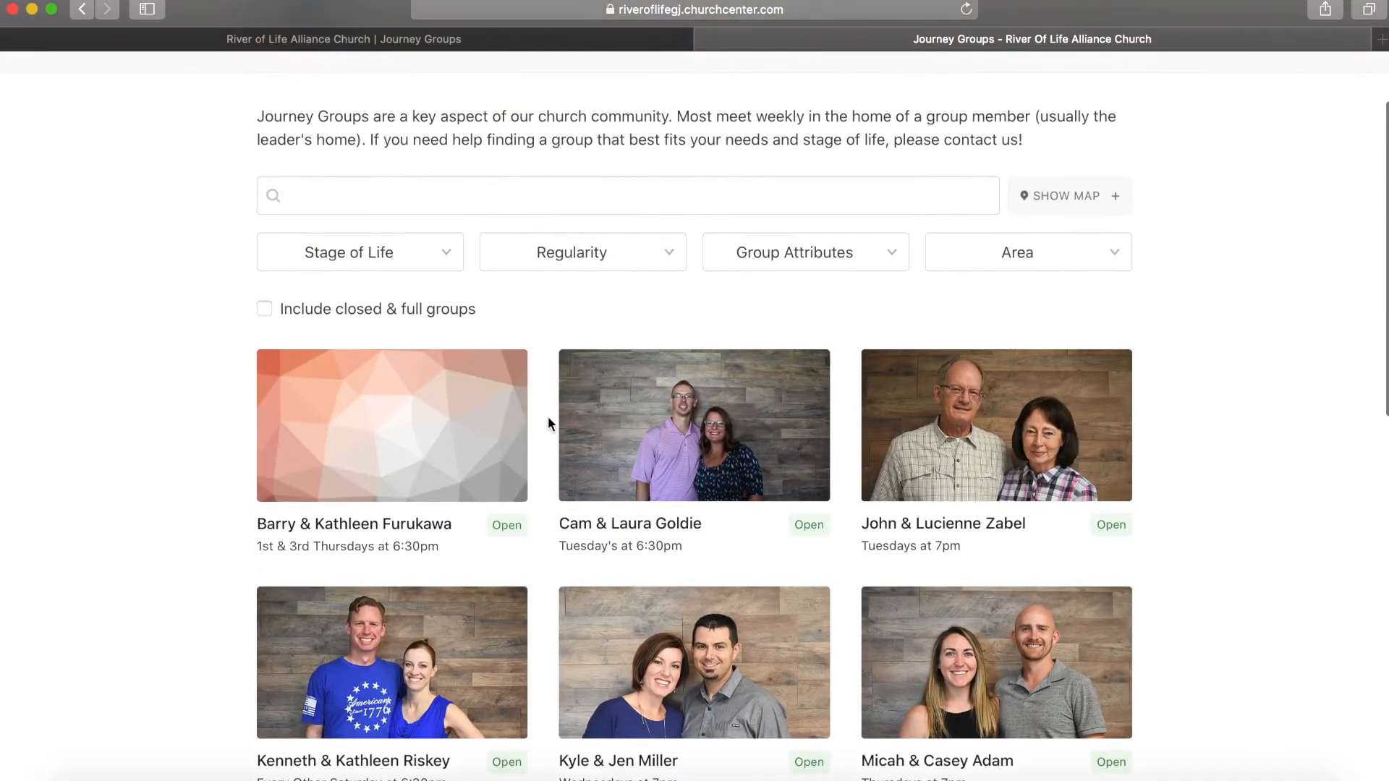
{"action": "left_click", "coordinate": [581, 251]}
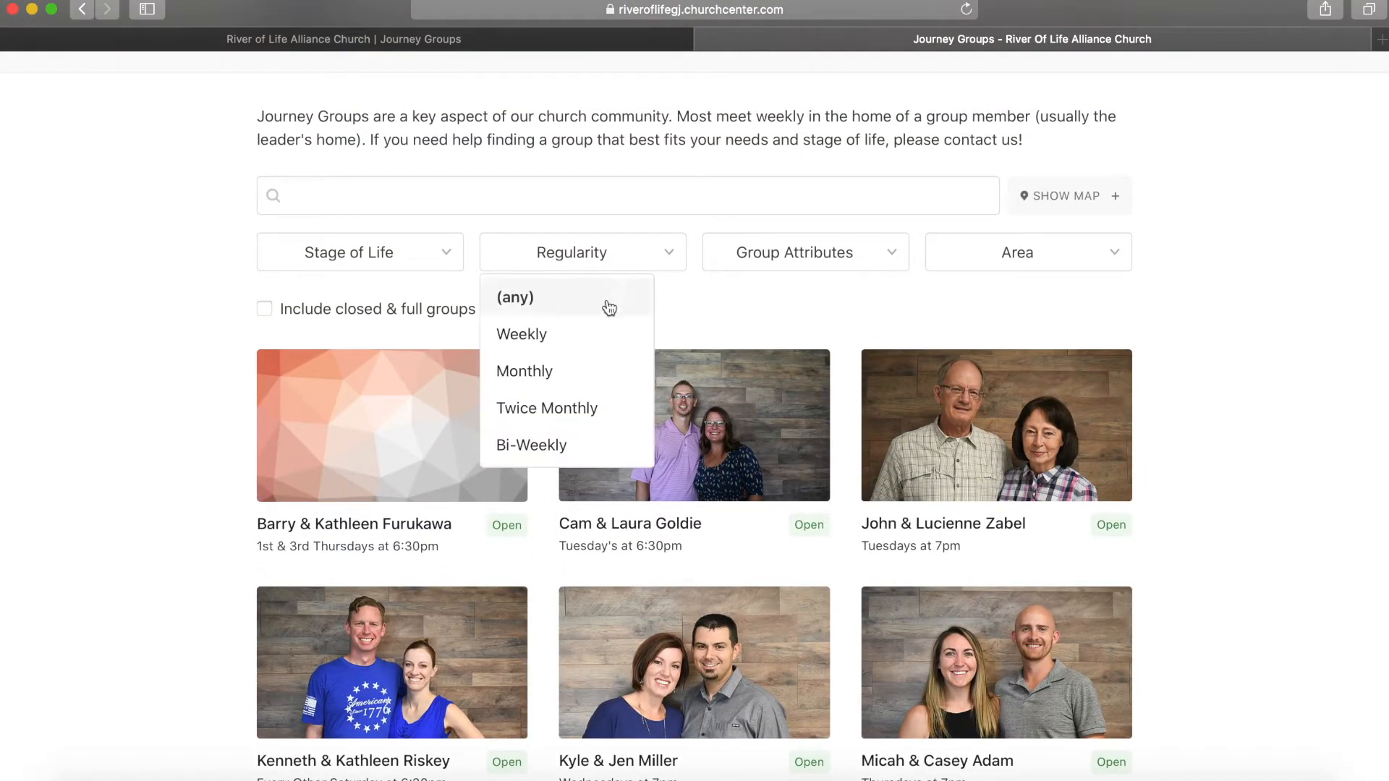
{"action": "left_click", "coordinate": [532, 445]}
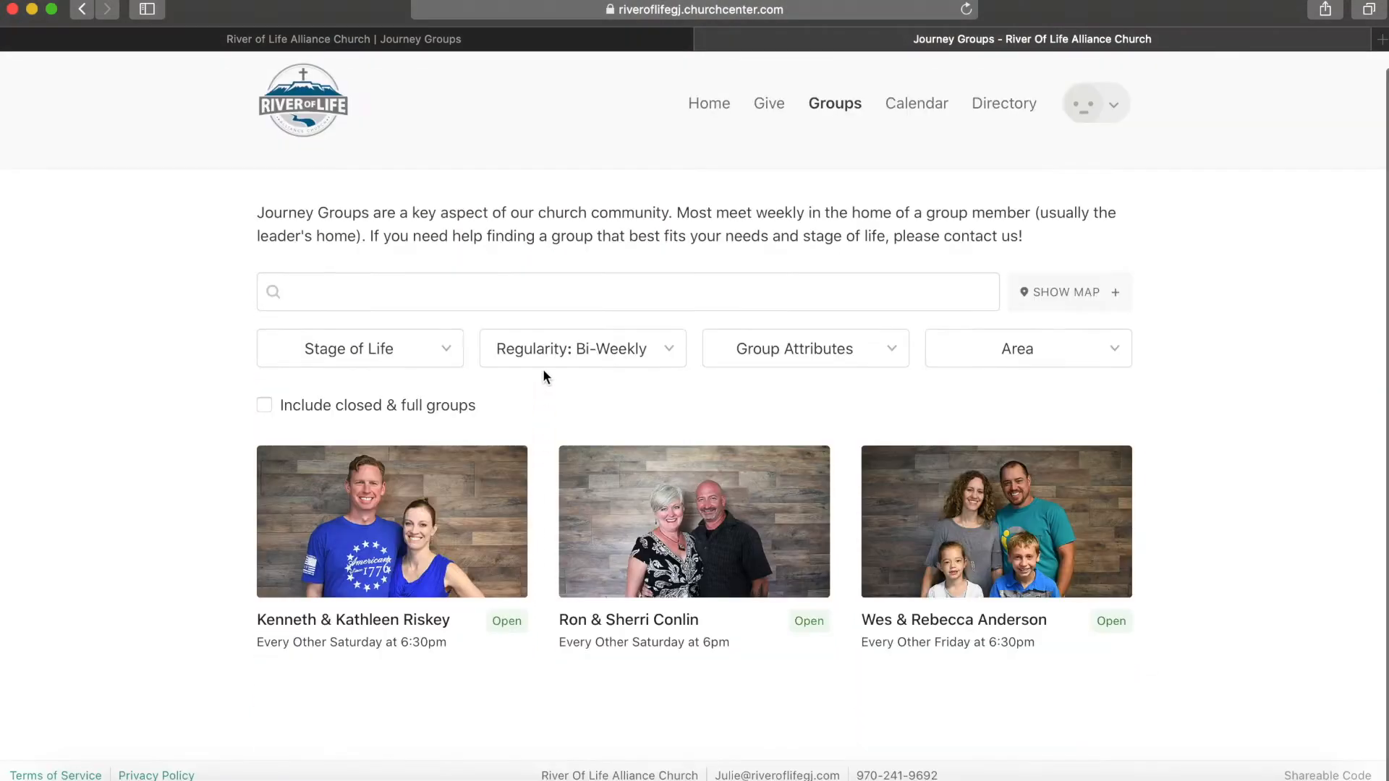
{"action": "mouse_move", "coordinate": [544, 418]}
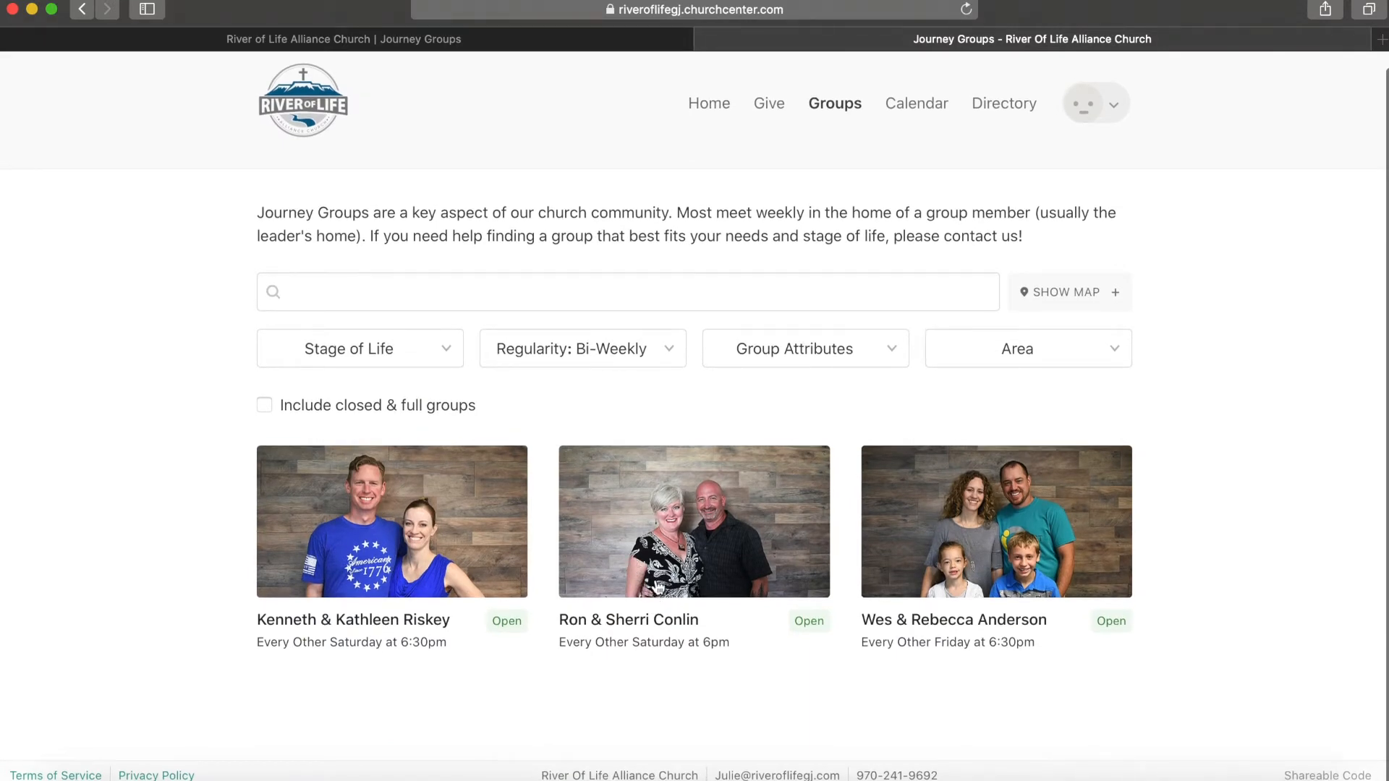
{"action": "left_click", "coordinate": [694, 521]}
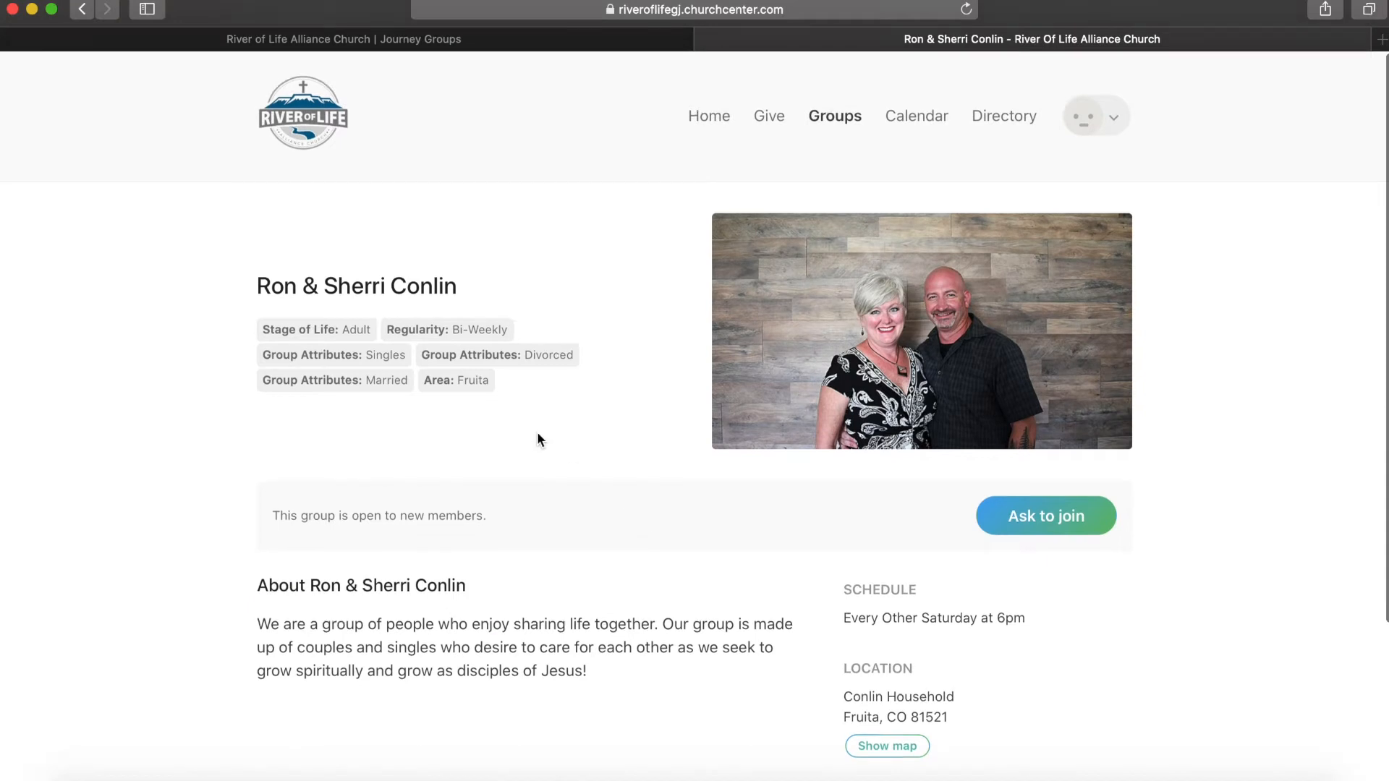
{"action": "scroll", "scroll_direction": "down", "scroll_amount": 3}
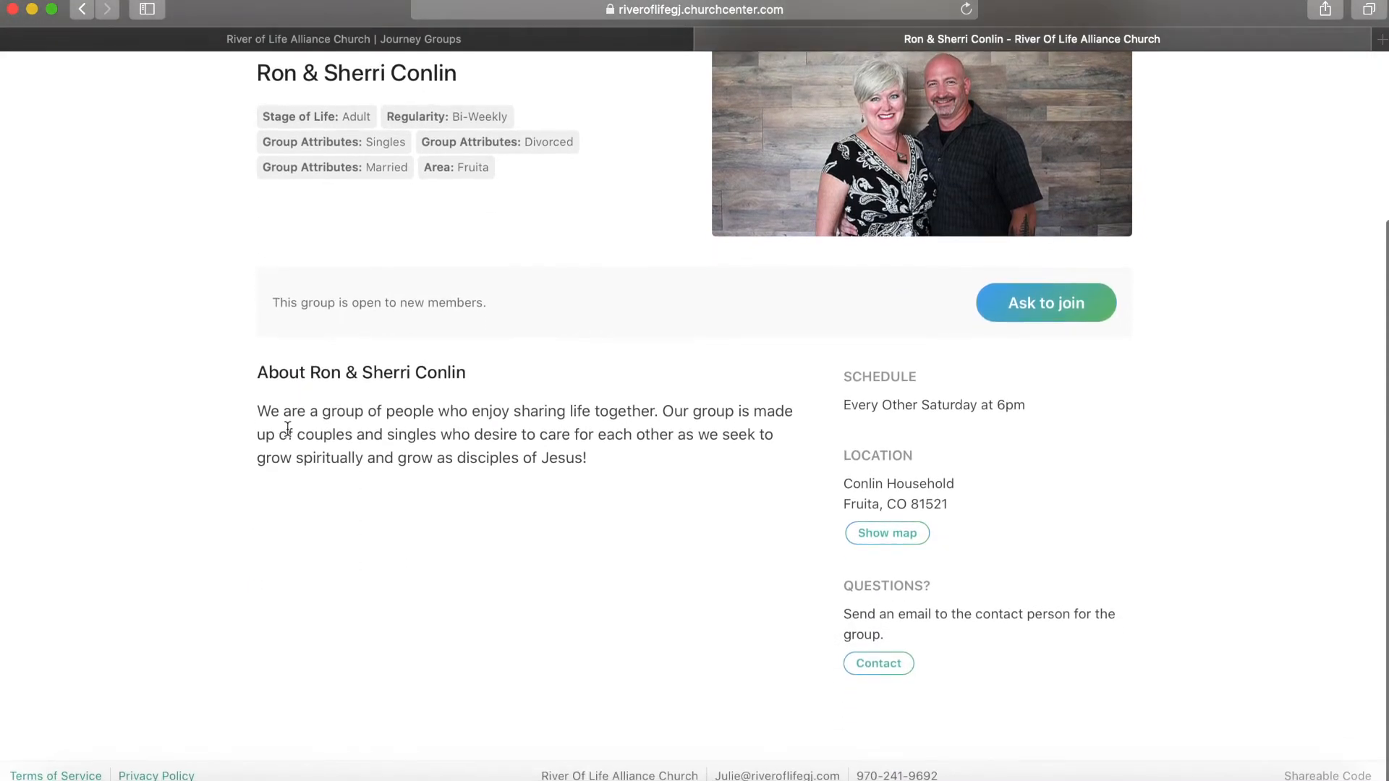
{"action": "mouse_move", "coordinate": [745, 461]}
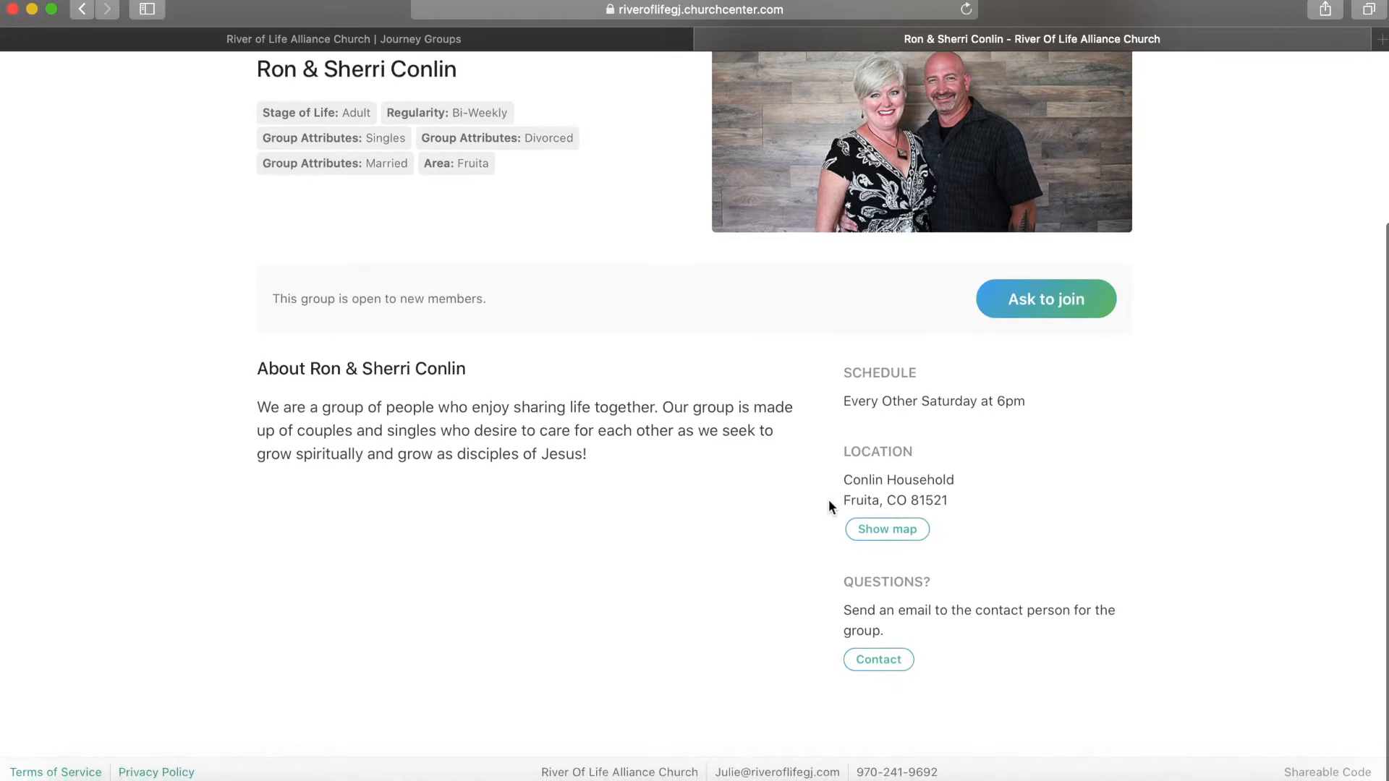
{"action": "left_click", "coordinate": [886, 529]}
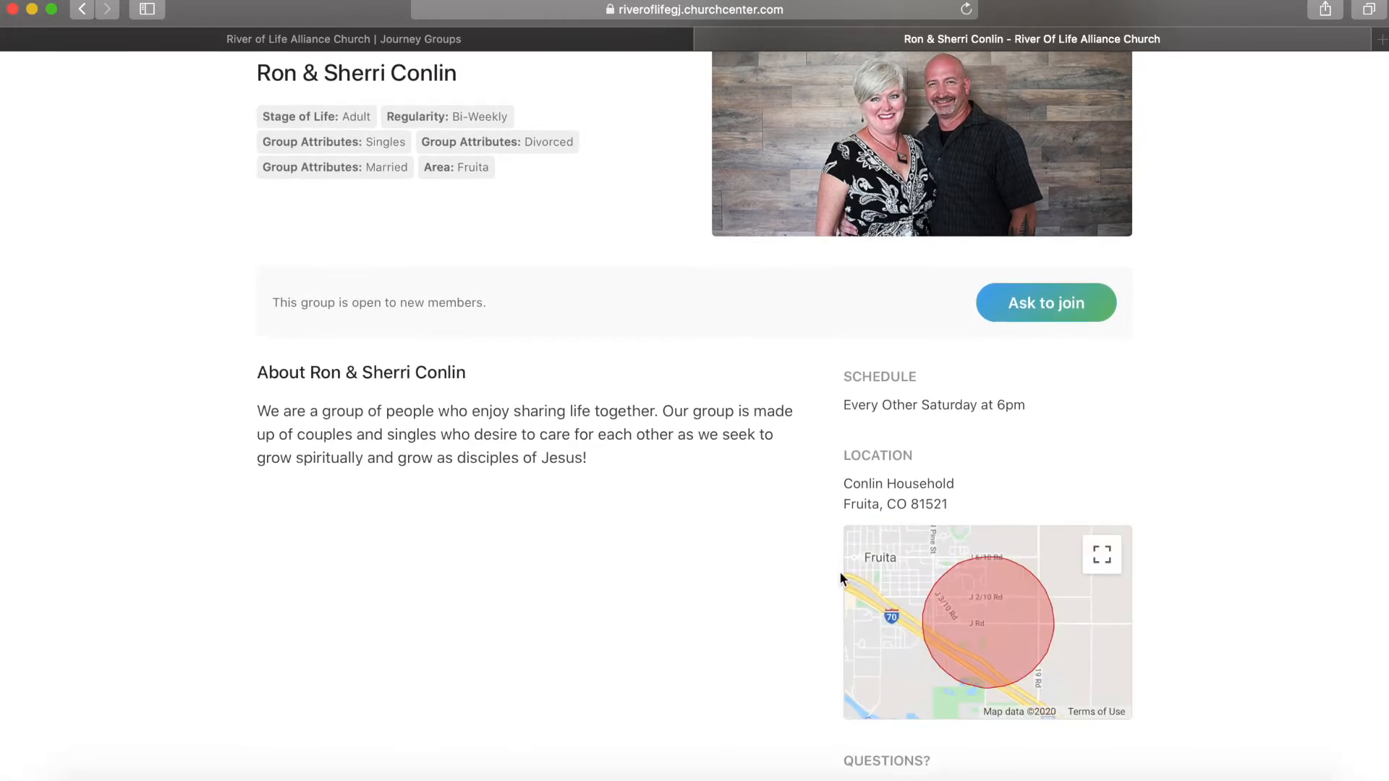
{"action": "scroll", "scroll_direction": "down", "scroll_amount": 3}
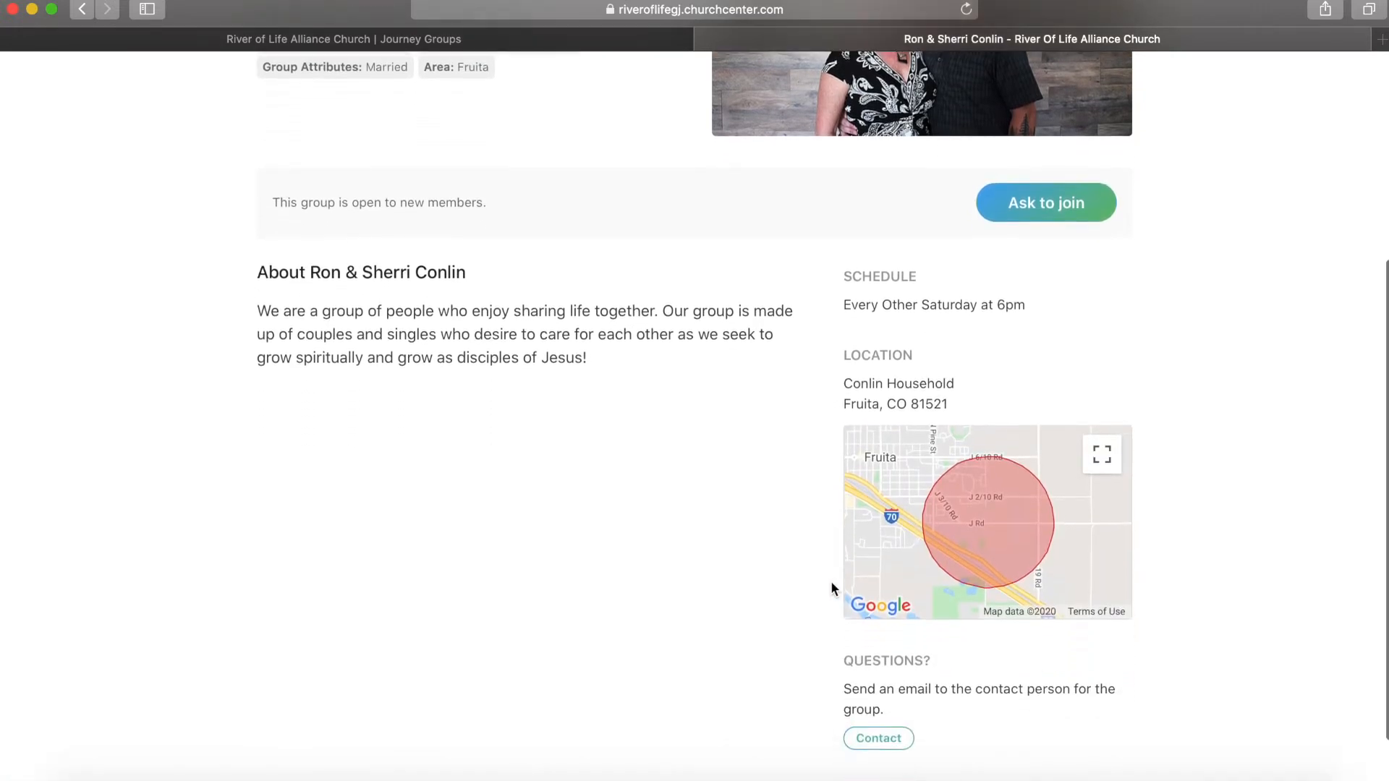
{"action": "scroll", "scroll_direction": "down", "scroll_amount": 3}
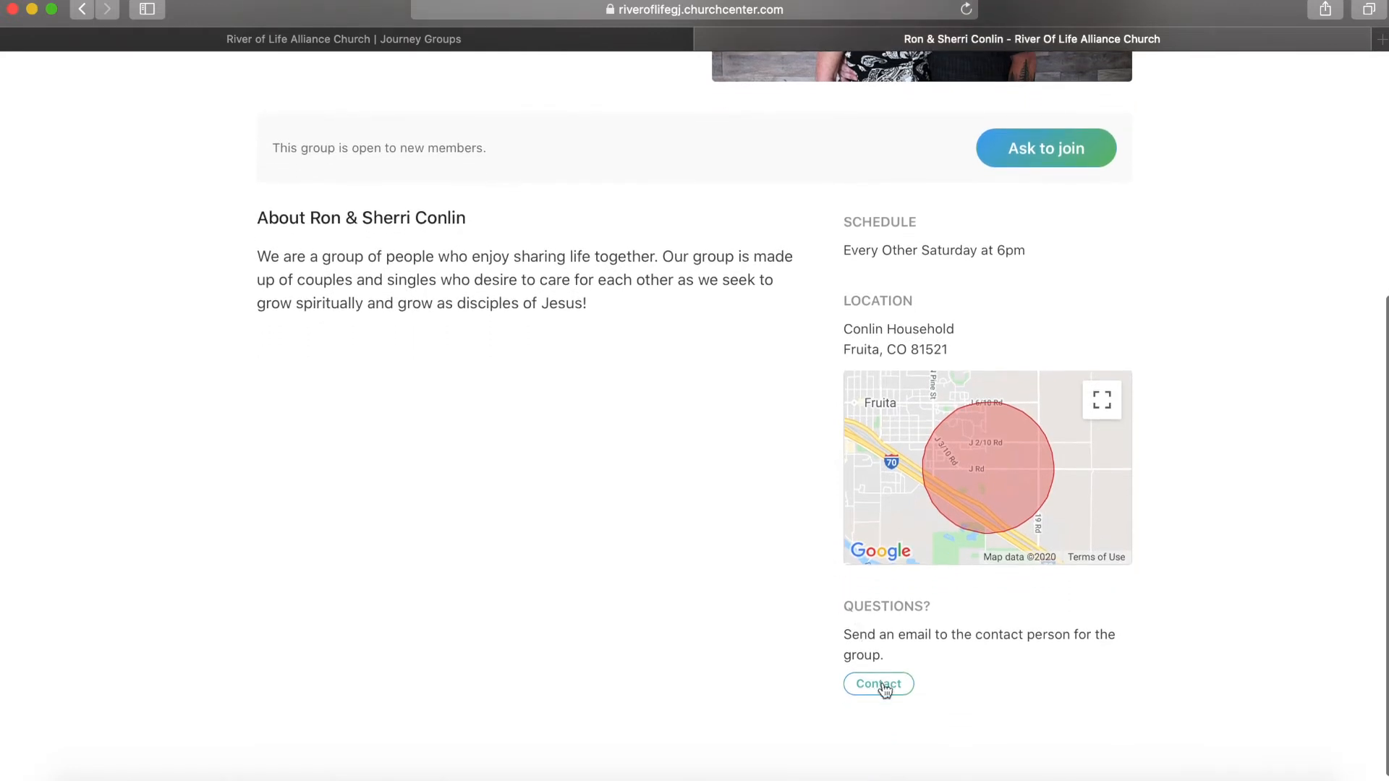
Type 'Can I join your group?' in the Contact message form, then close it
{"action": "left_click", "coordinate": [877, 683]}
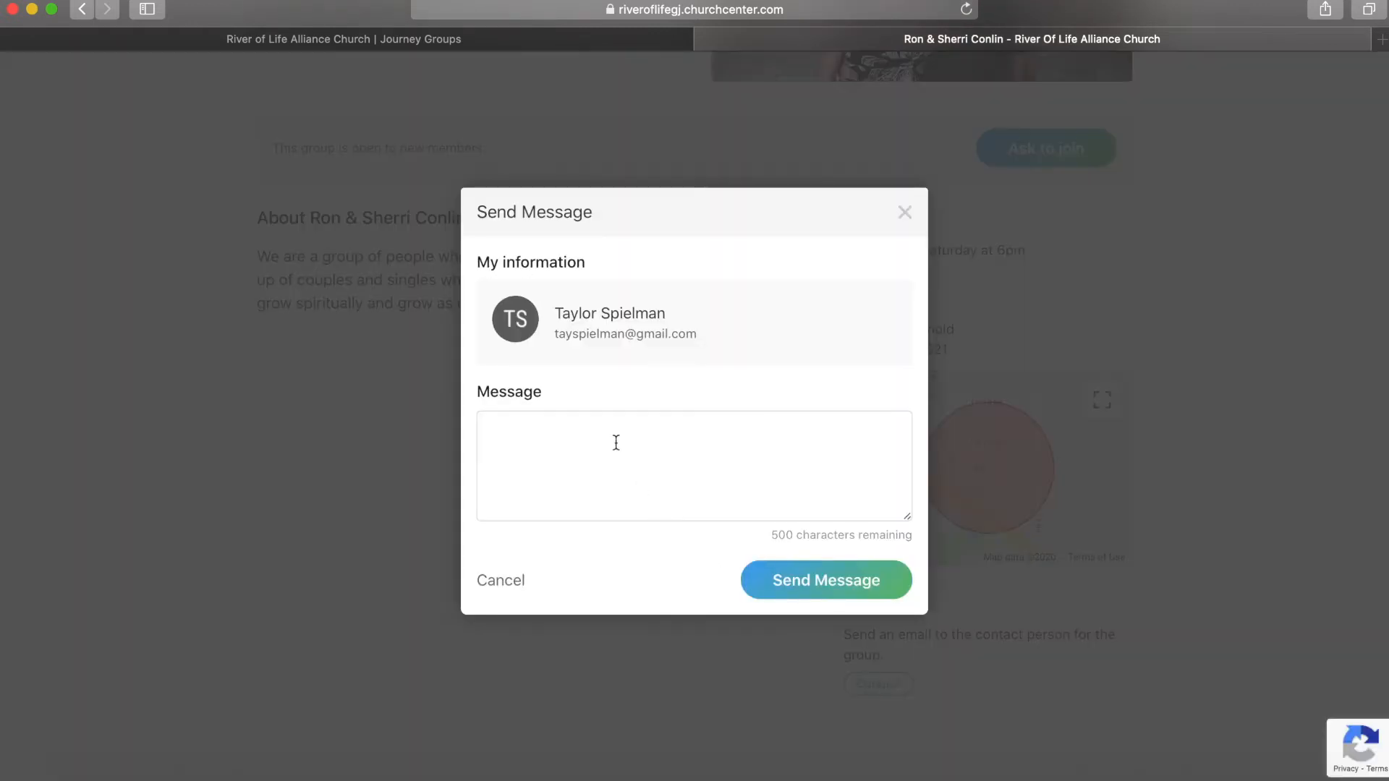
{"action": "type", "text": "Can I"}
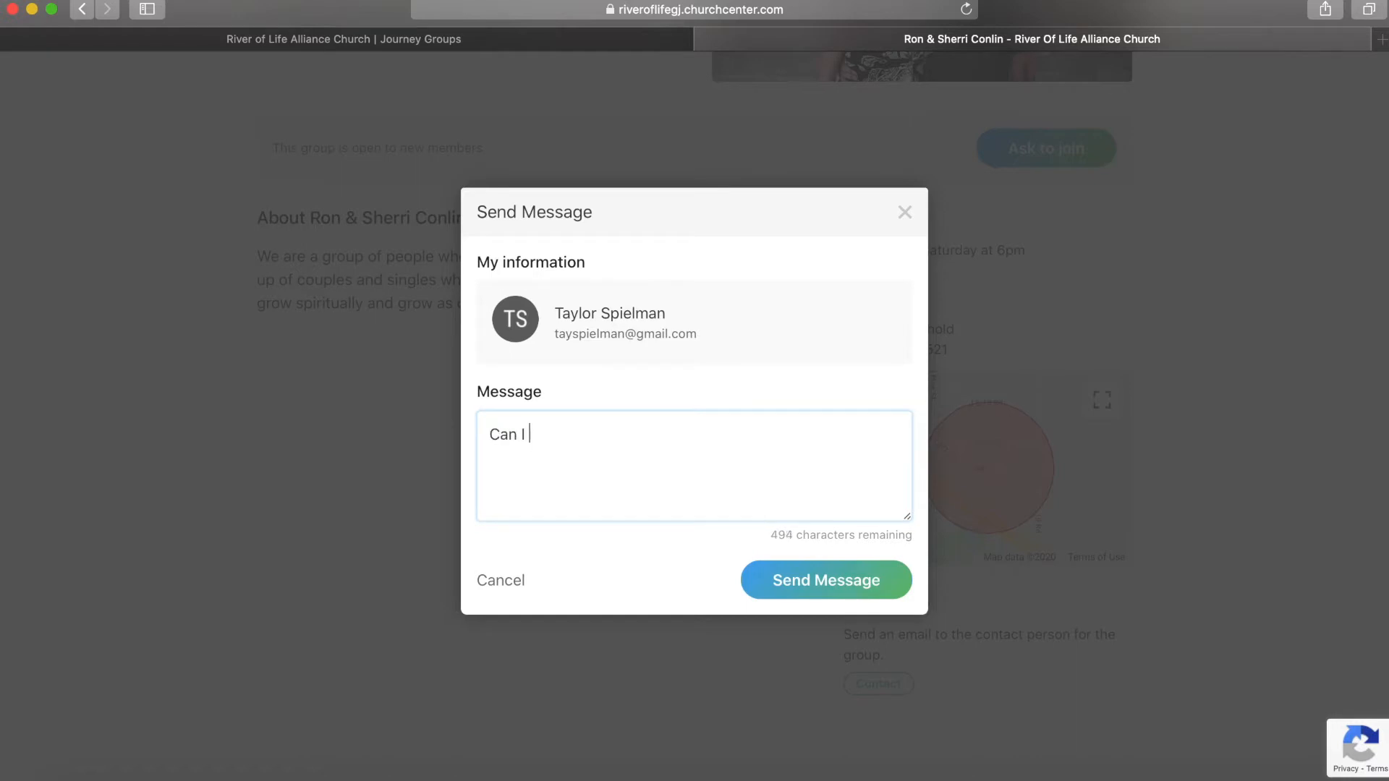
{"action": "type", "text": "join your group? ="}
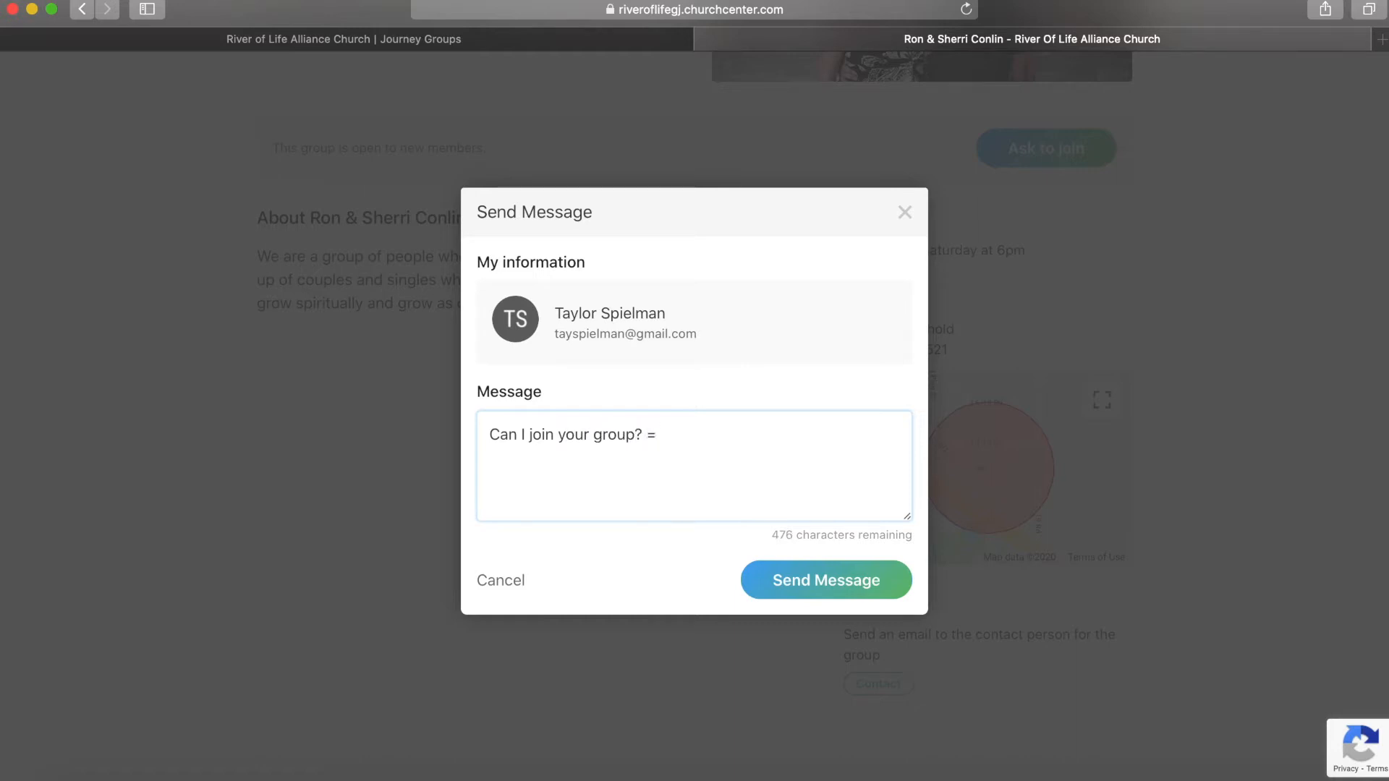
{"action": "type", "text": ")"}
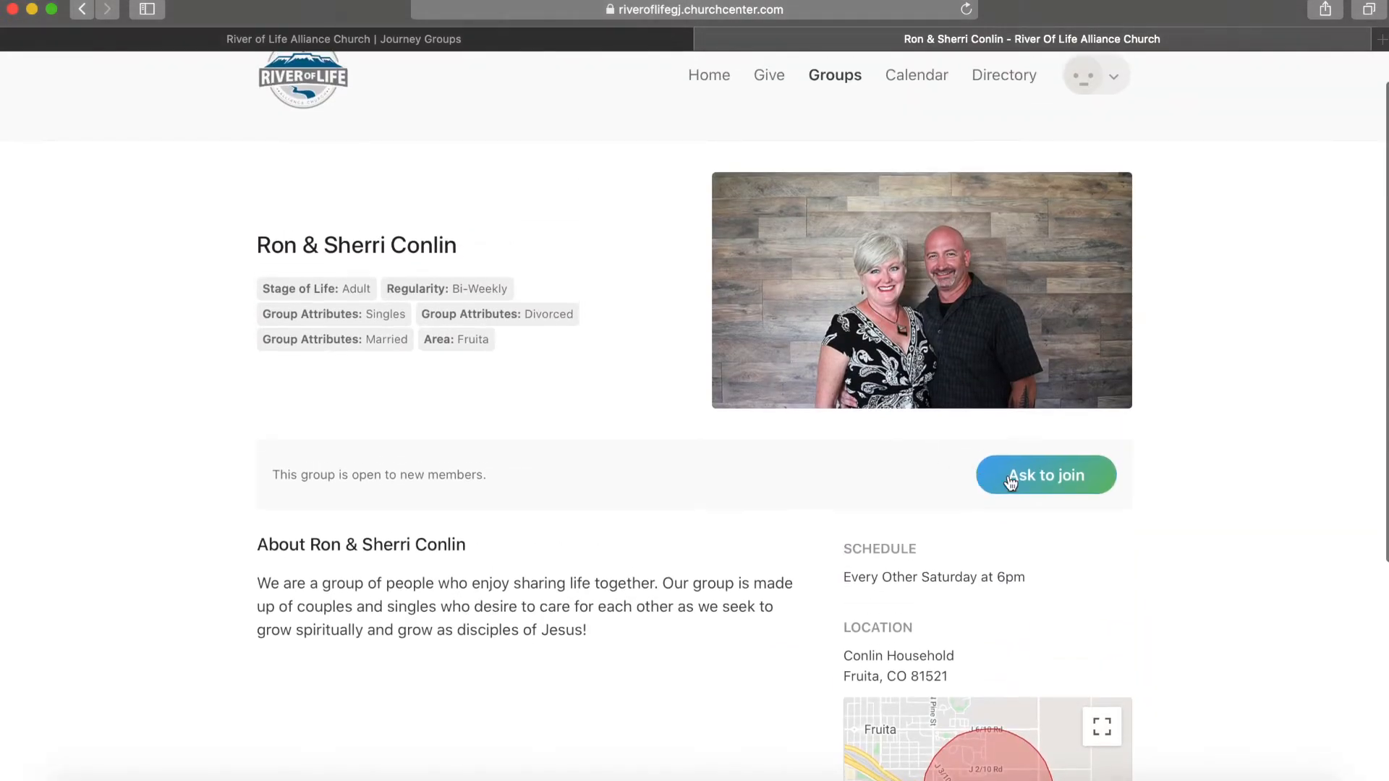
Write a pleading personal note in Ask to join, then cancel the request
{"action": "left_click", "coordinate": [1045, 475]}
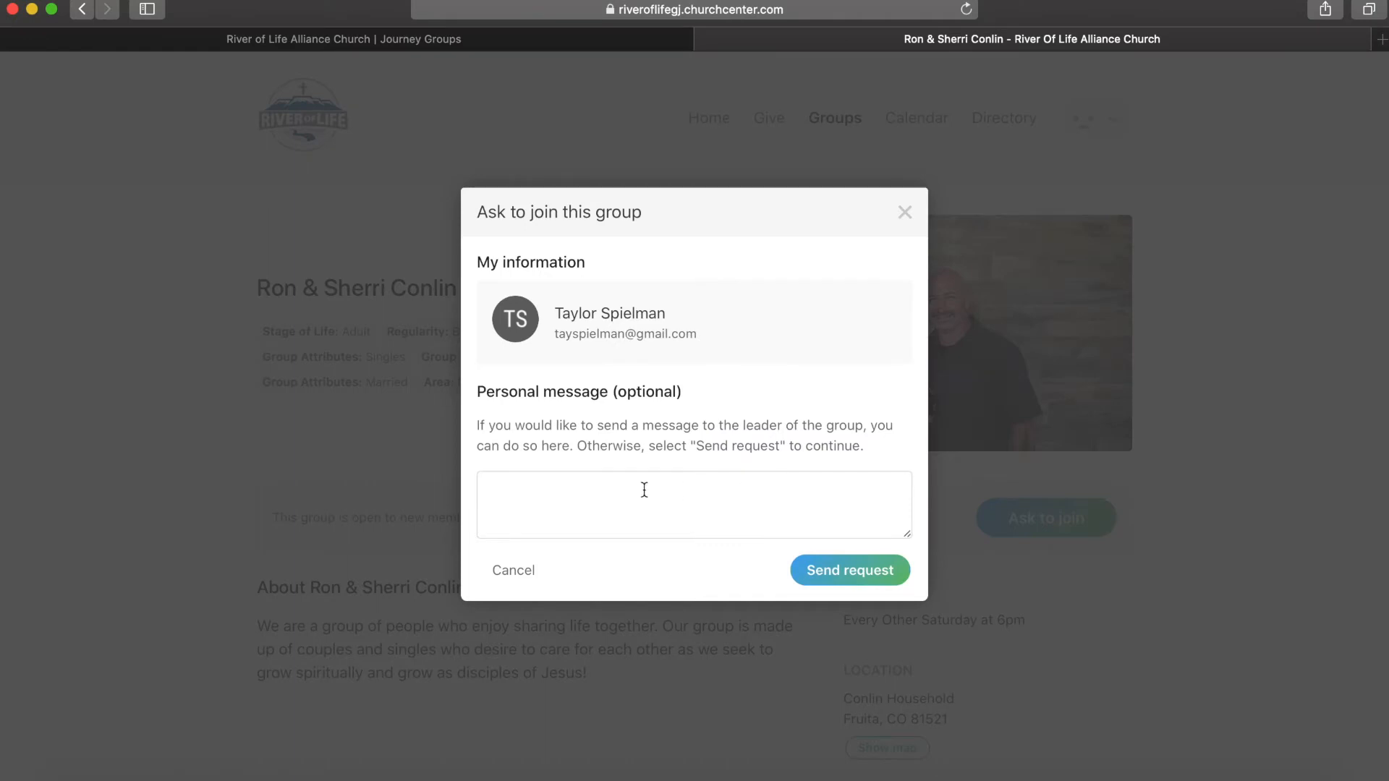
{"action": "left_click", "coordinate": [694, 504]}
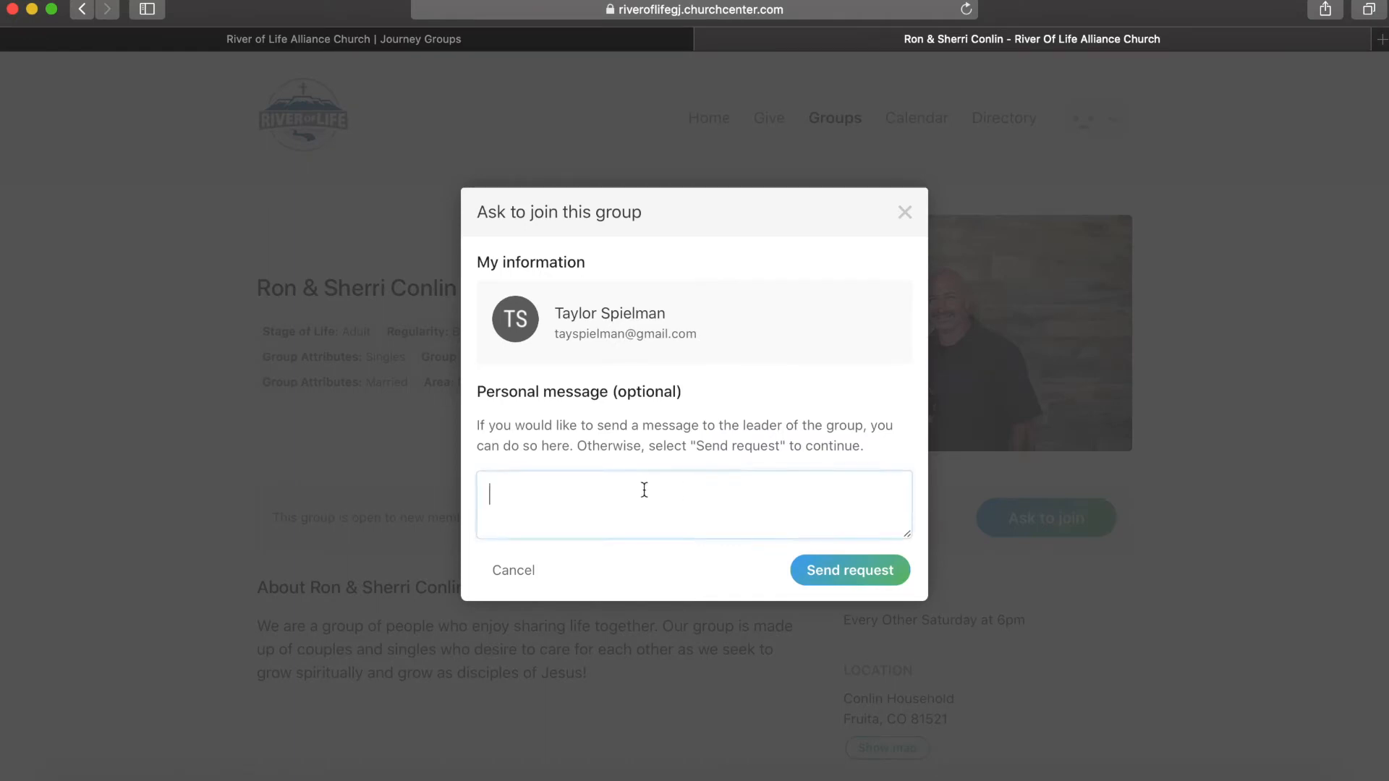
{"action": "type", "text": "PLe"}
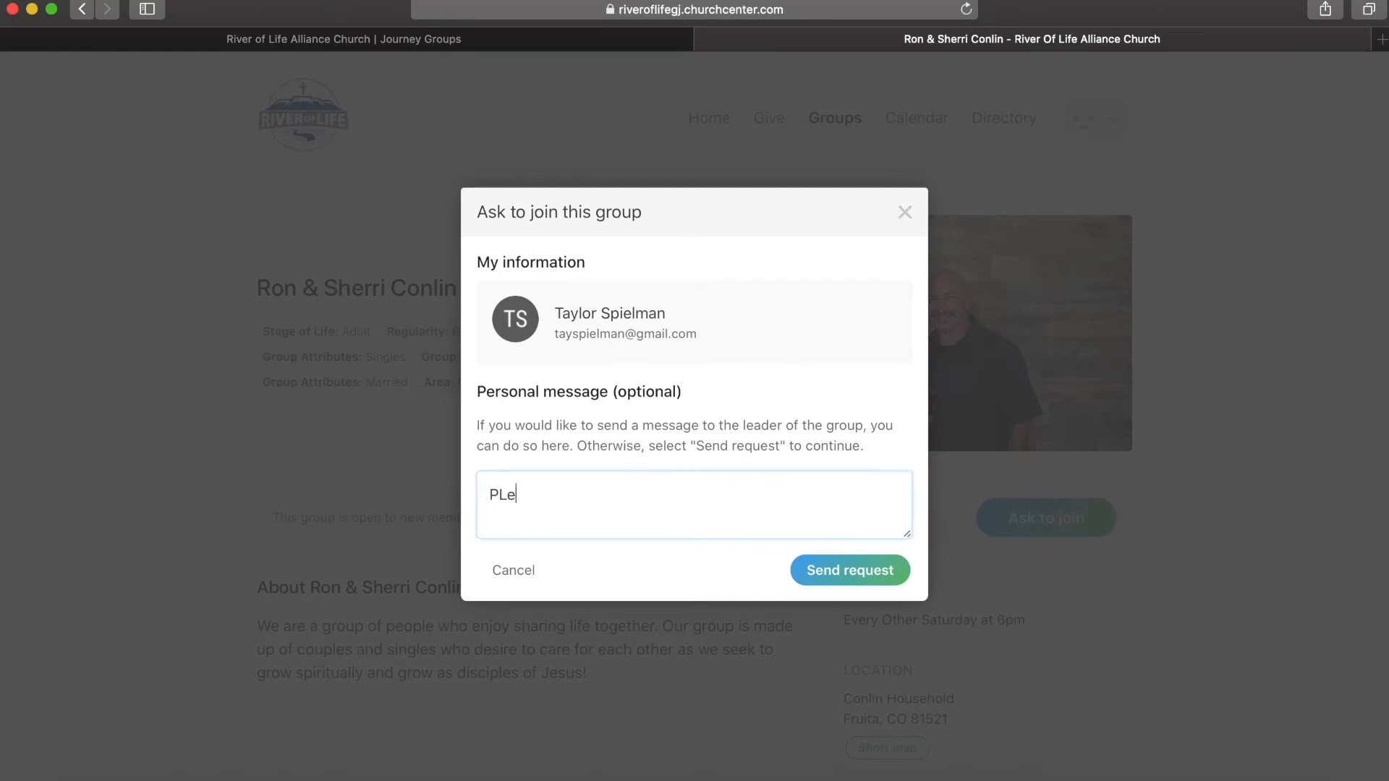
{"action": "type", "text": "ase PLEASE let me in"}
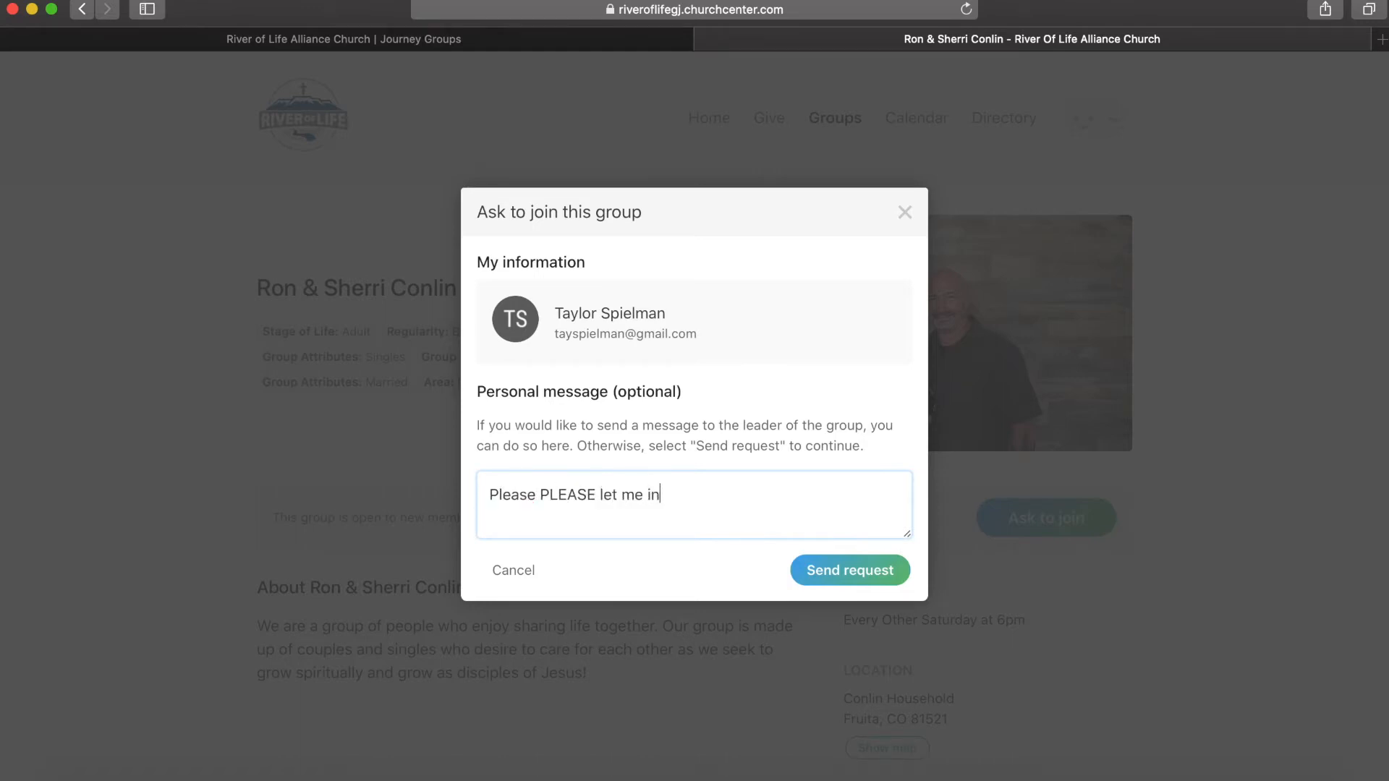
{"action": "type", "text": "!"}
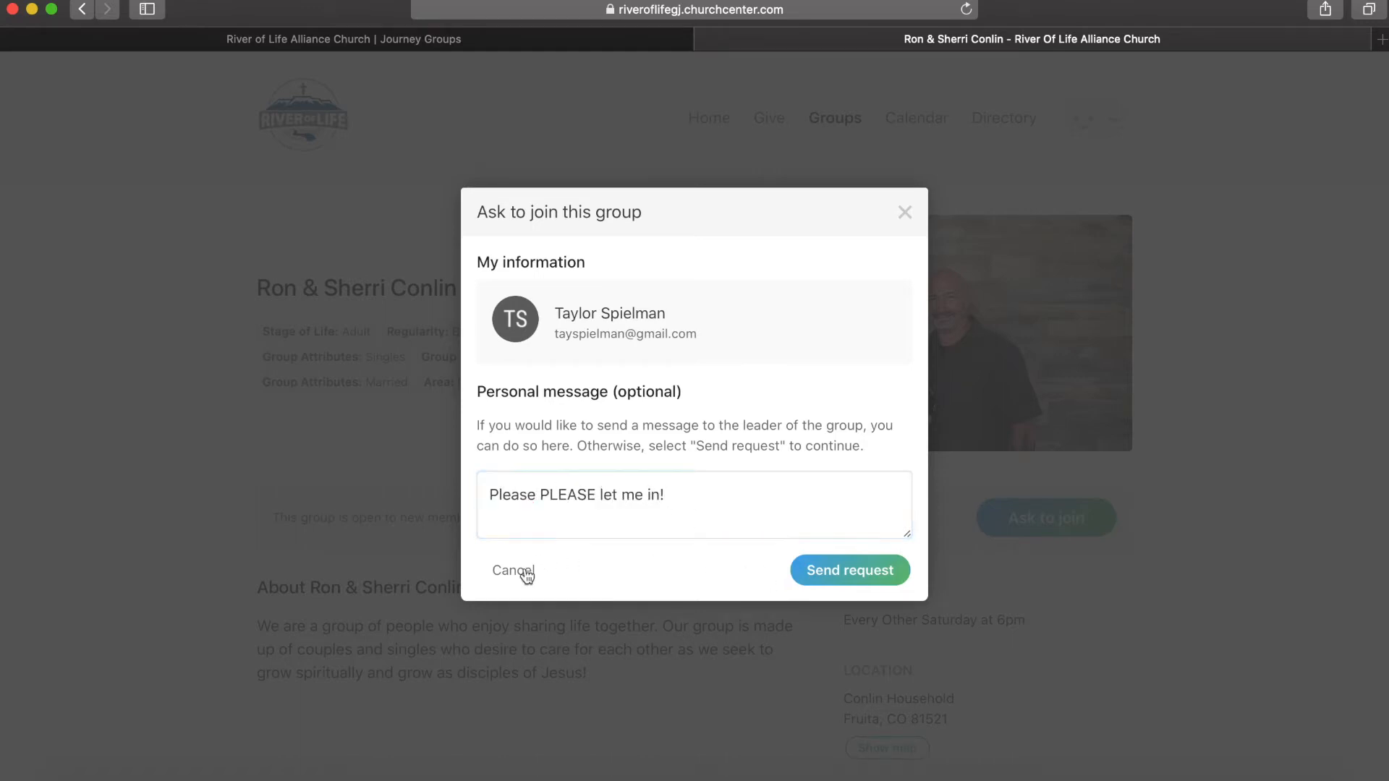
{"action": "left_click", "coordinate": [513, 570]}
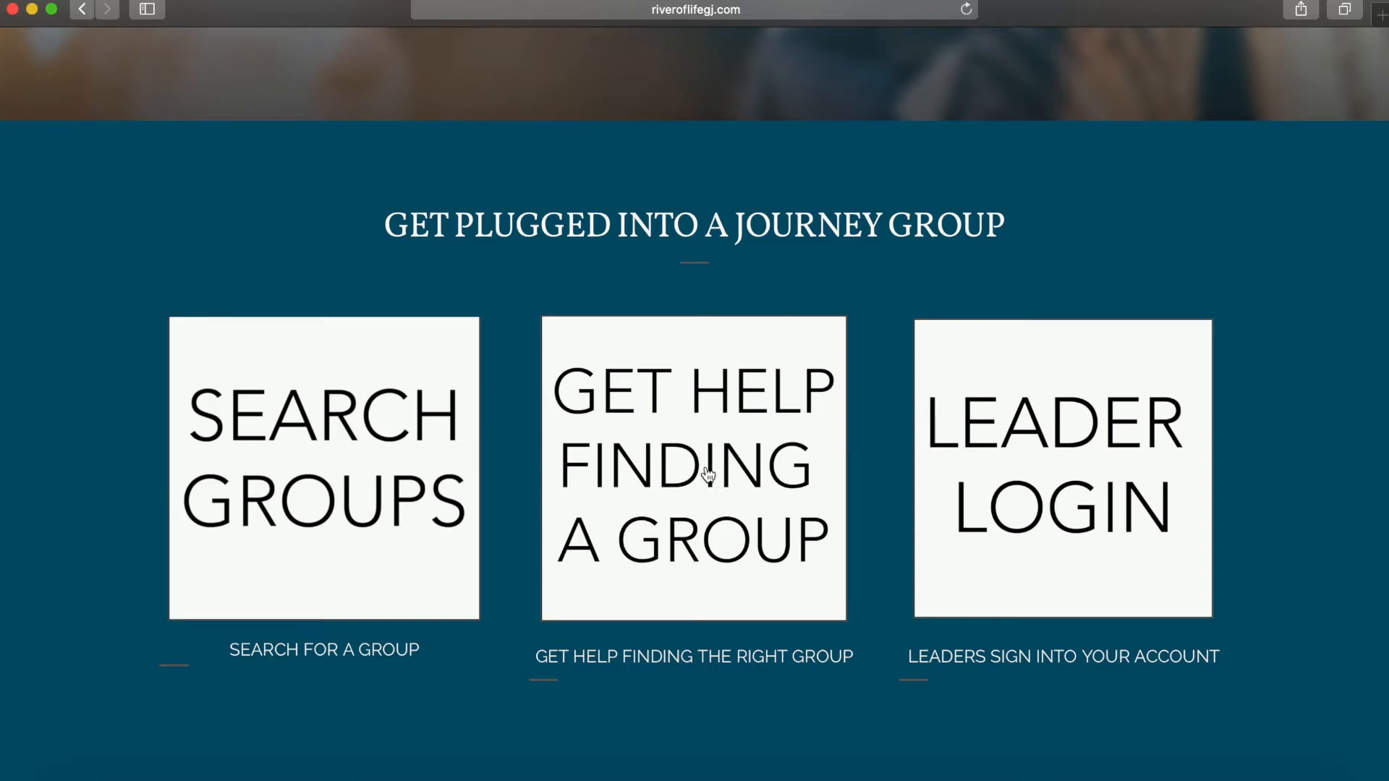
Open the group-finder questionnaire and choose Thursday as the attendance day
{"action": "left_click", "coordinate": [694, 468]}
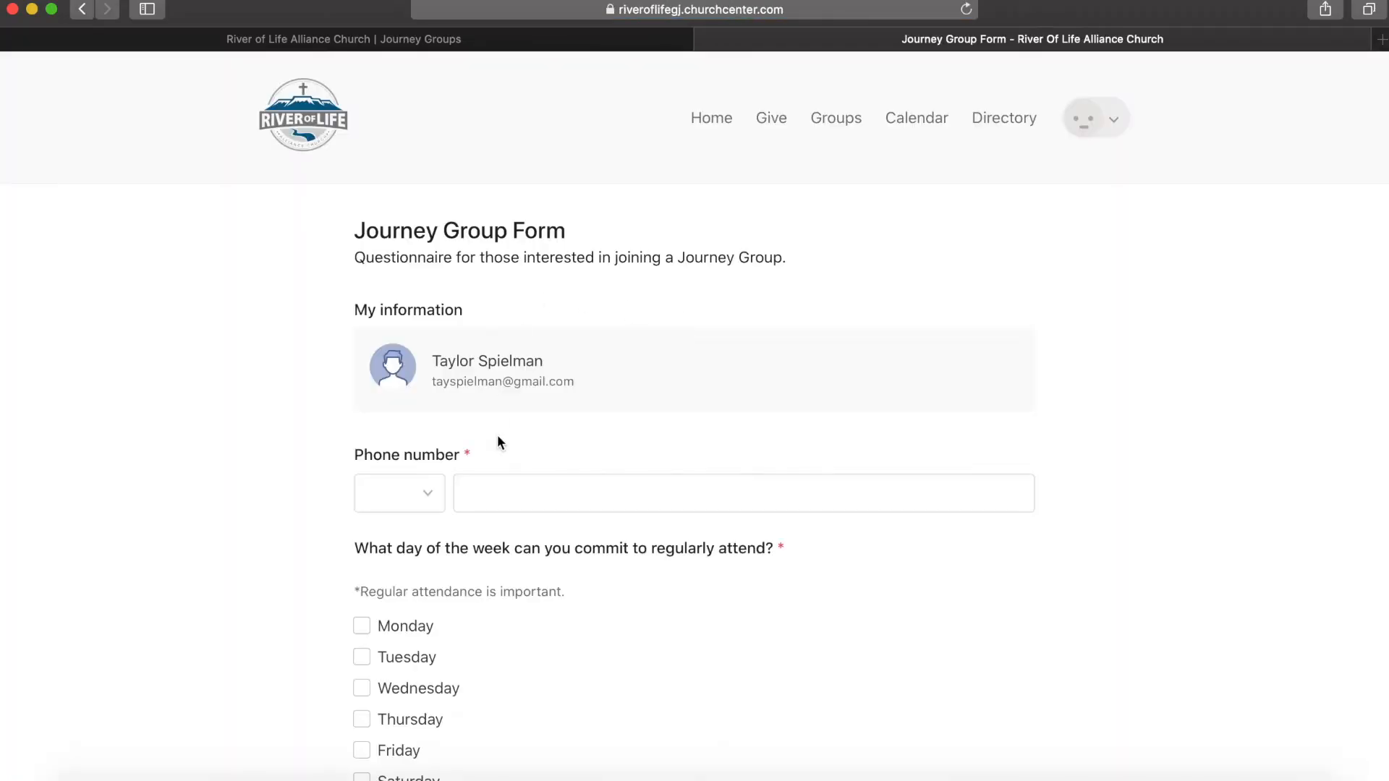
{"action": "scroll", "scroll_direction": "down", "scroll_amount": 3}
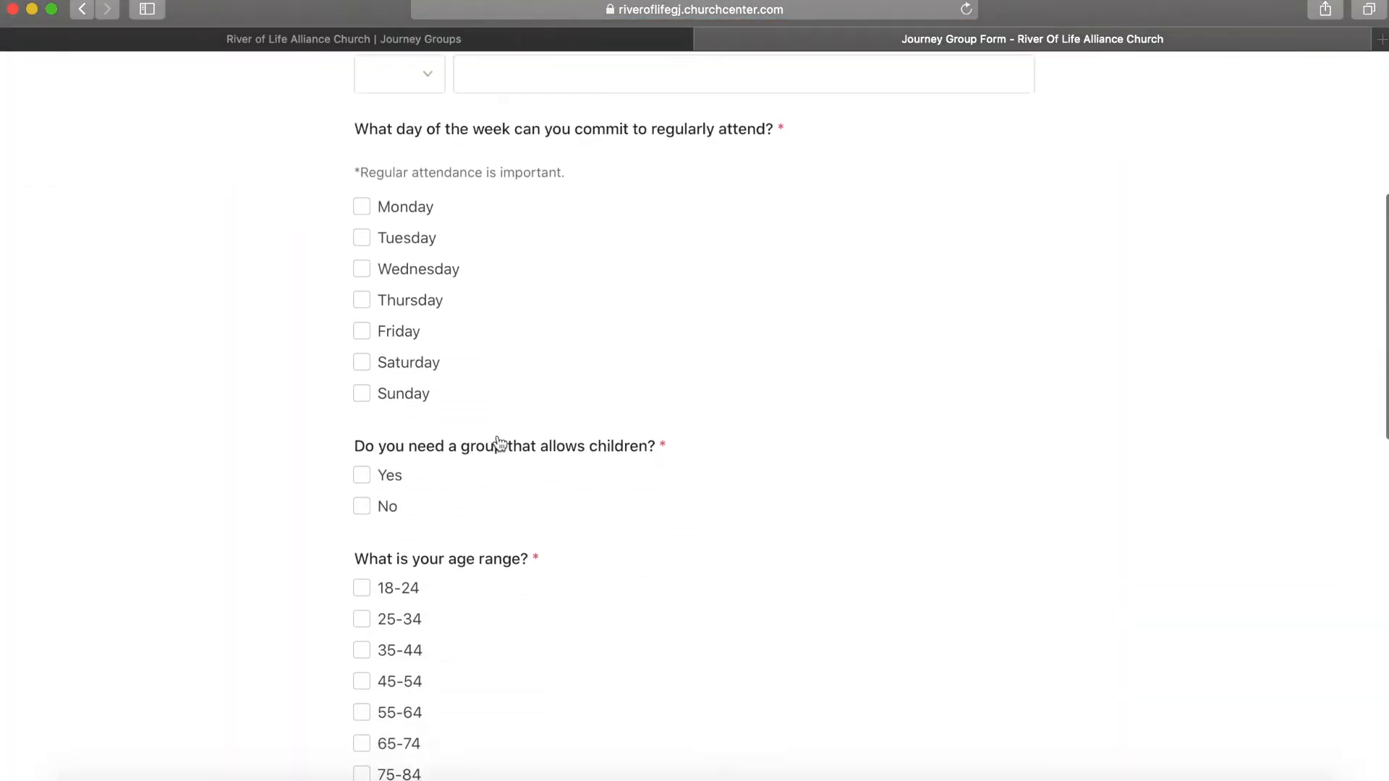
{"action": "left_click", "coordinate": [362, 218]}
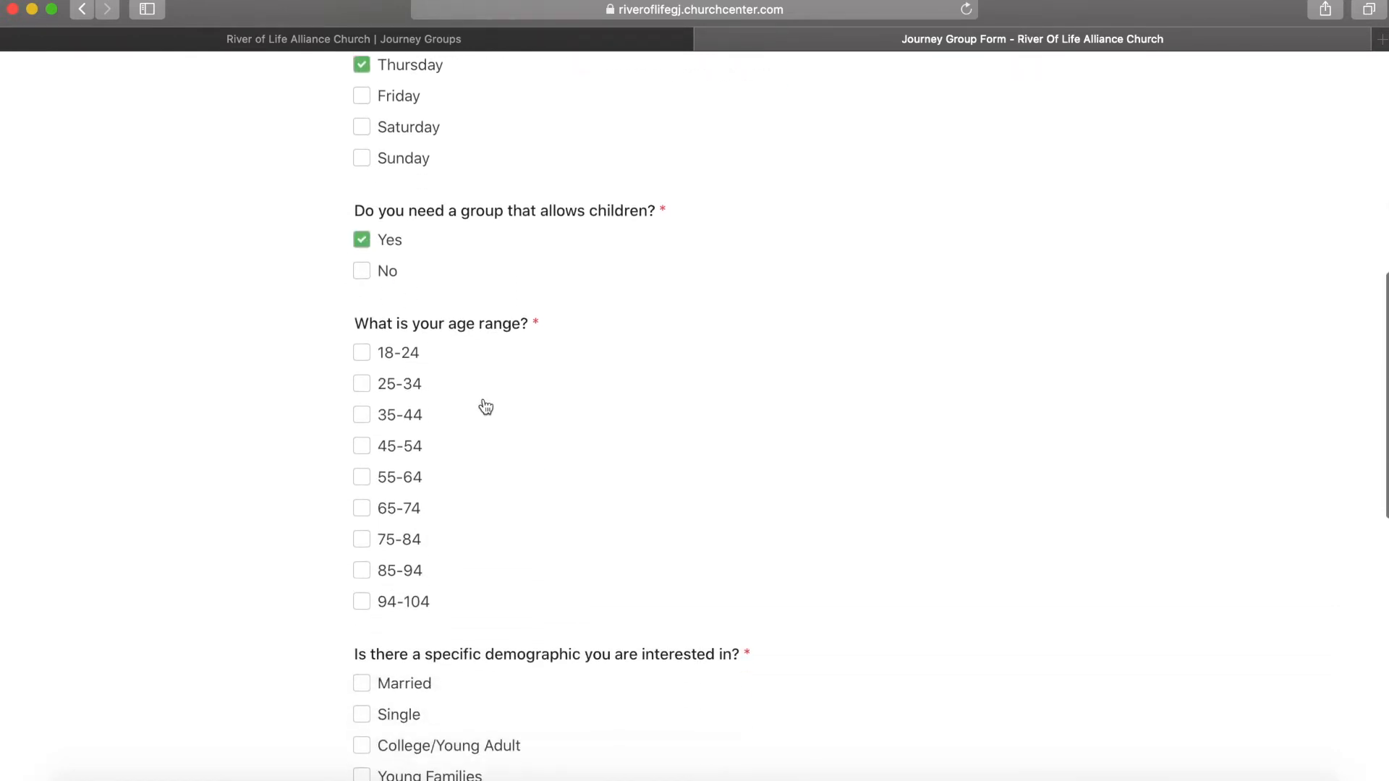
Answer Yes to leading or hosting a new group and start typing a comment
{"action": "scroll", "scroll_direction": "down", "scroll_amount": 3}
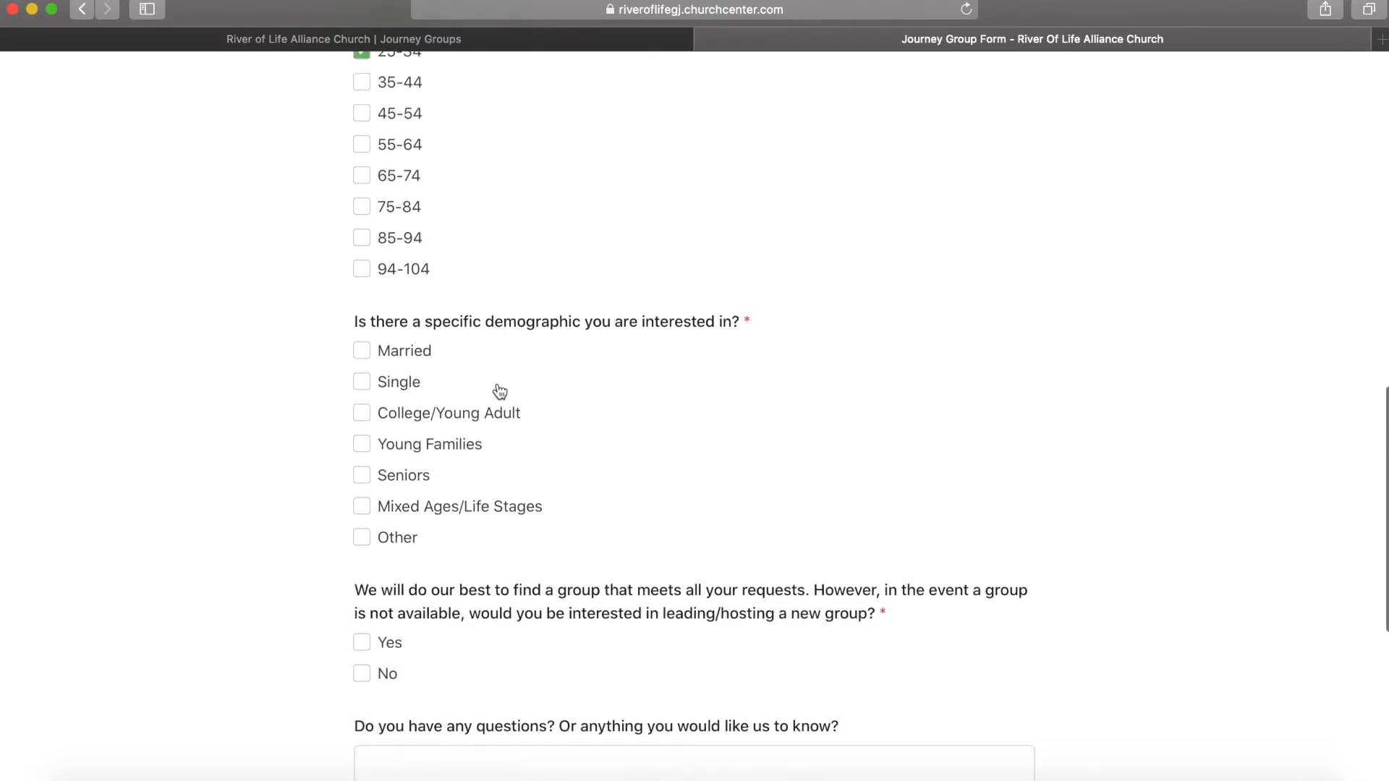
{"action": "scroll", "scroll_direction": "down", "scroll_amount": 3}
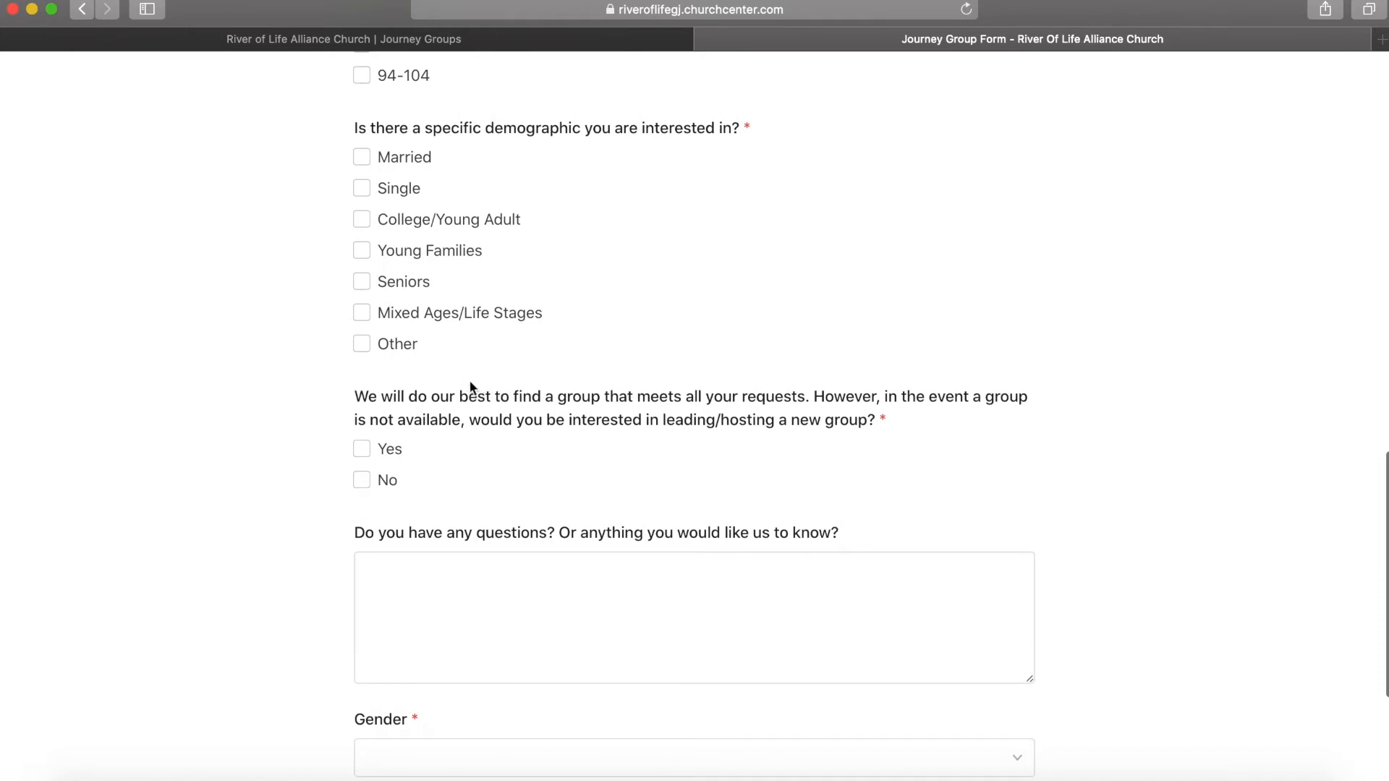
{"action": "scroll", "scroll_direction": "down", "scroll_amount": 3}
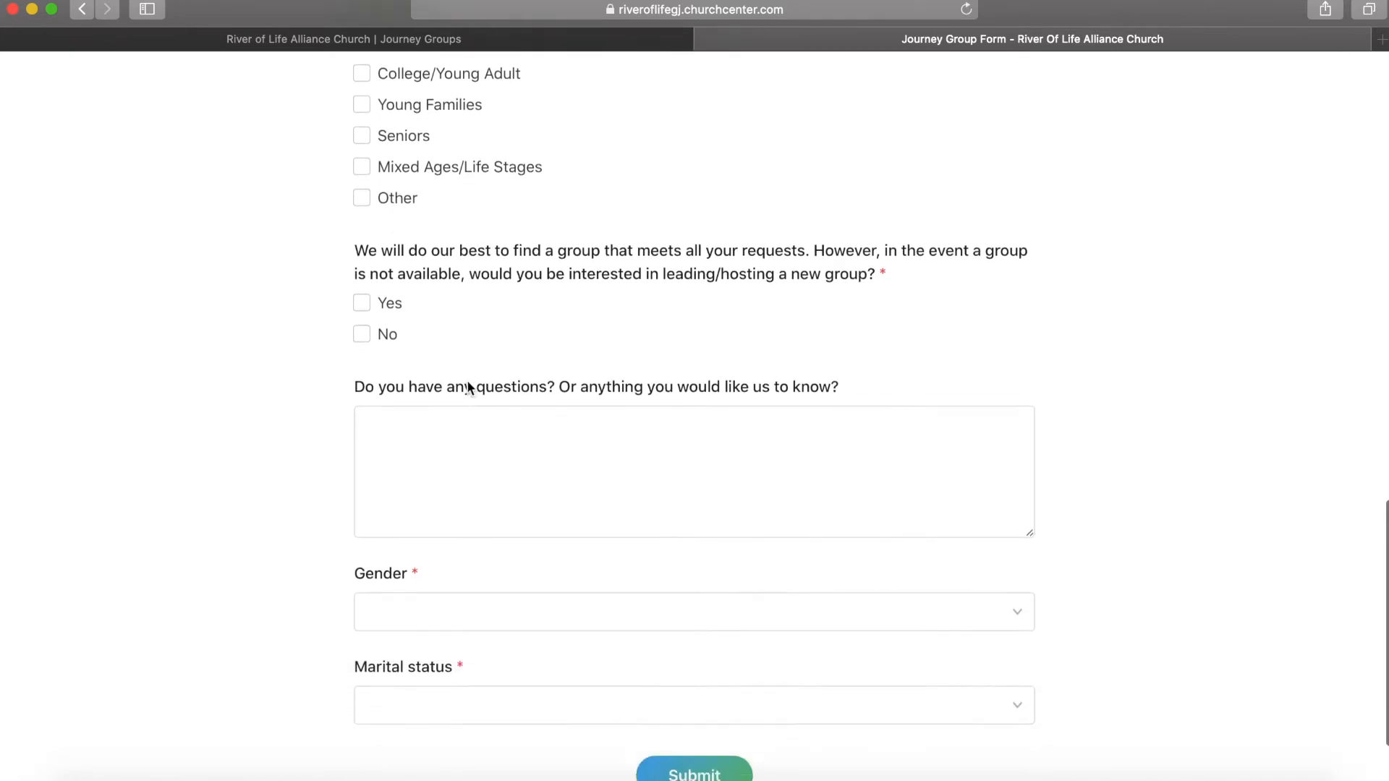
{"action": "scroll", "scroll_direction": "down", "scroll_amount": 3}
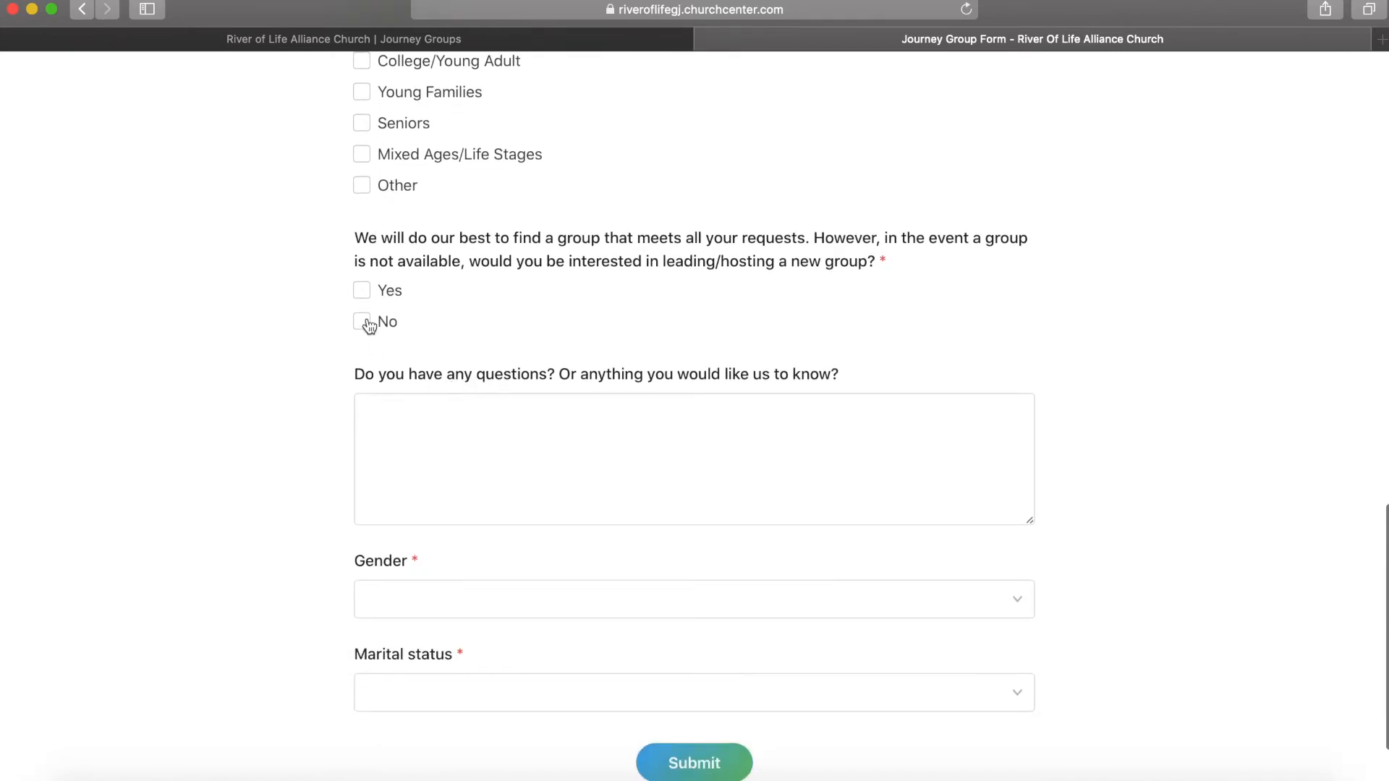
{"action": "left_click", "coordinate": [360, 290]}
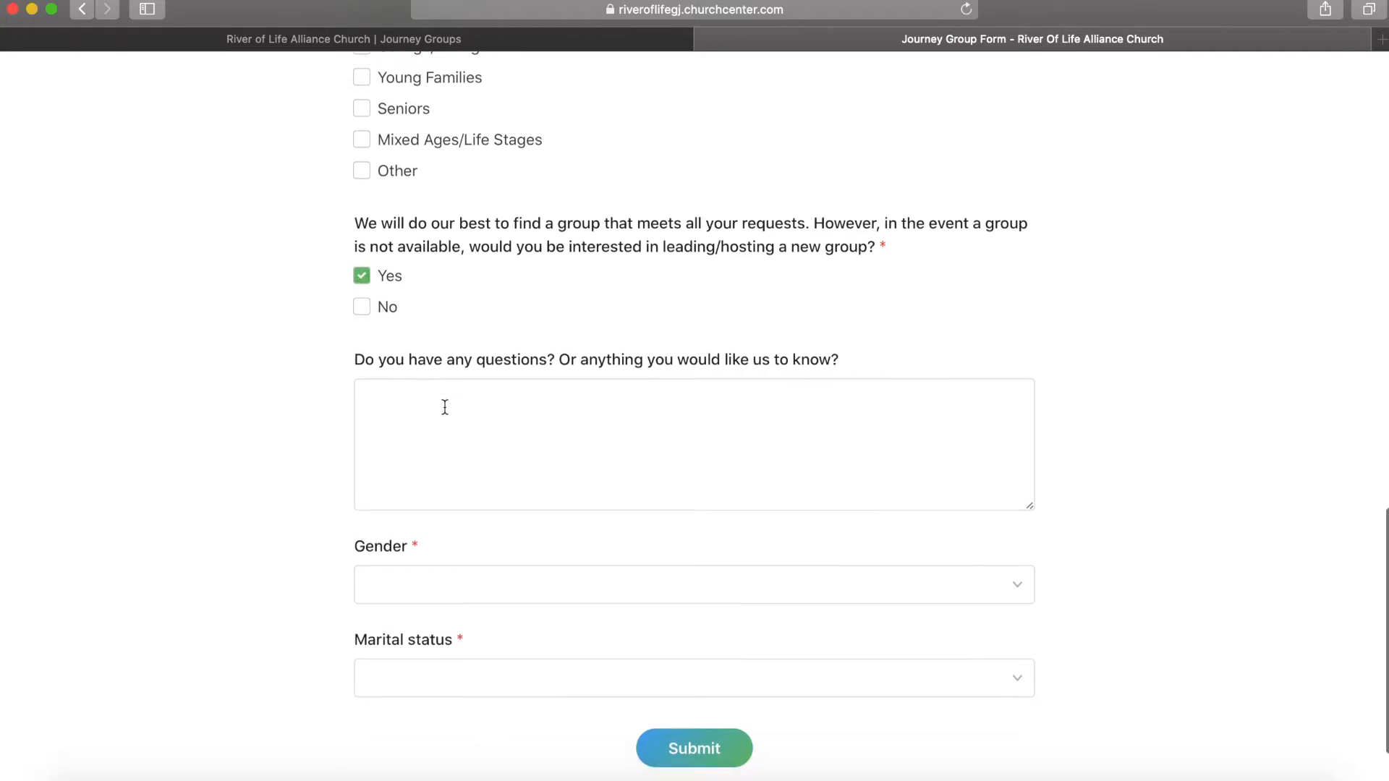
{"action": "type", "text": "I li"}
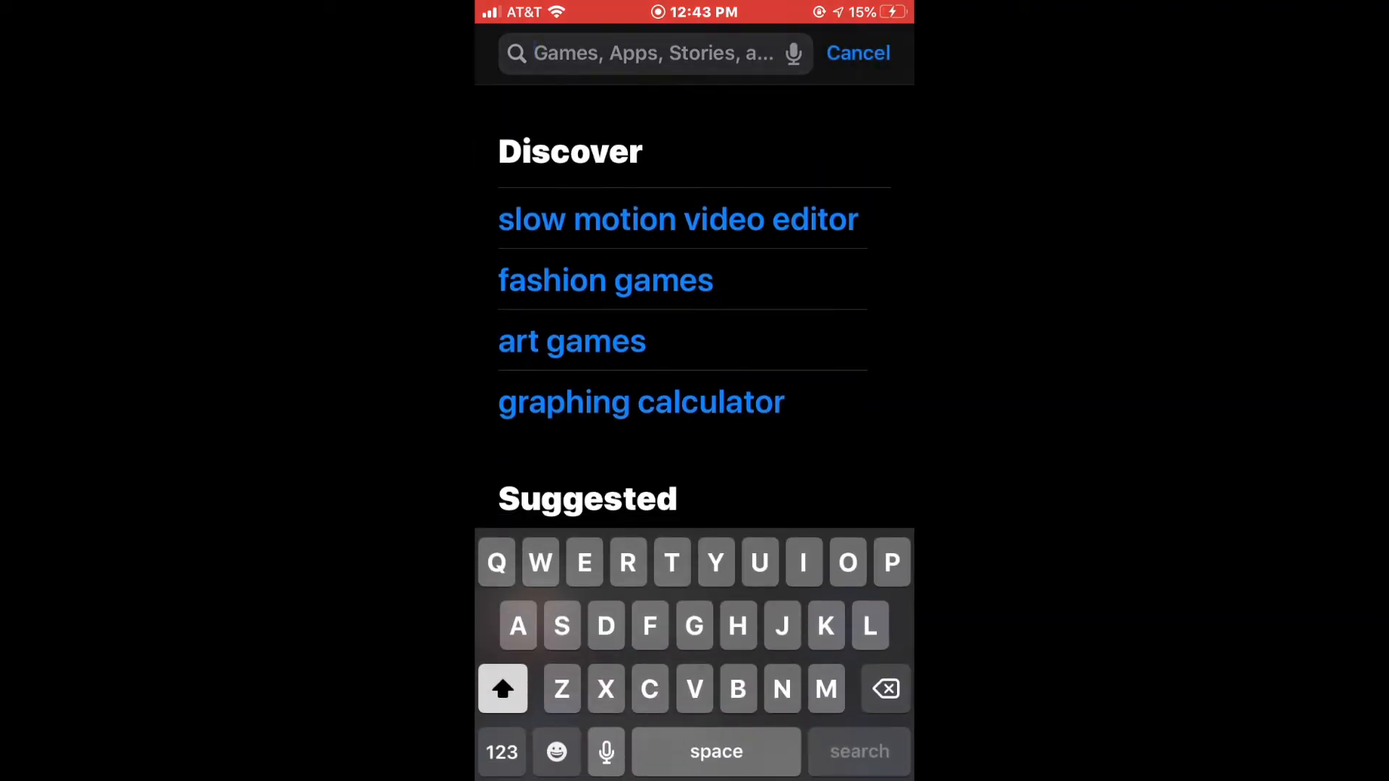
Search the App Store for 'Church' and pick the Church Center suggestion
{"action": "type", "text": "C"}
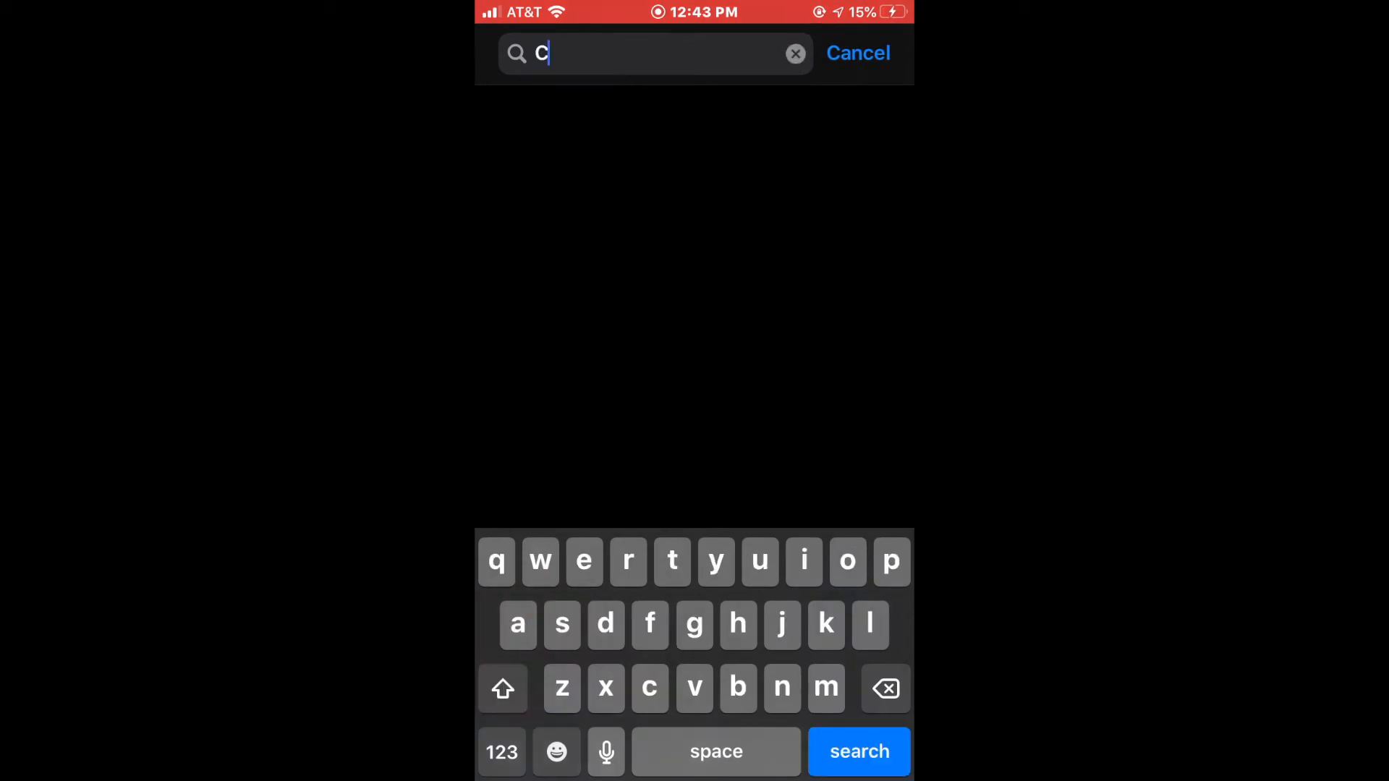
{"action": "type", "text": "hurch"}
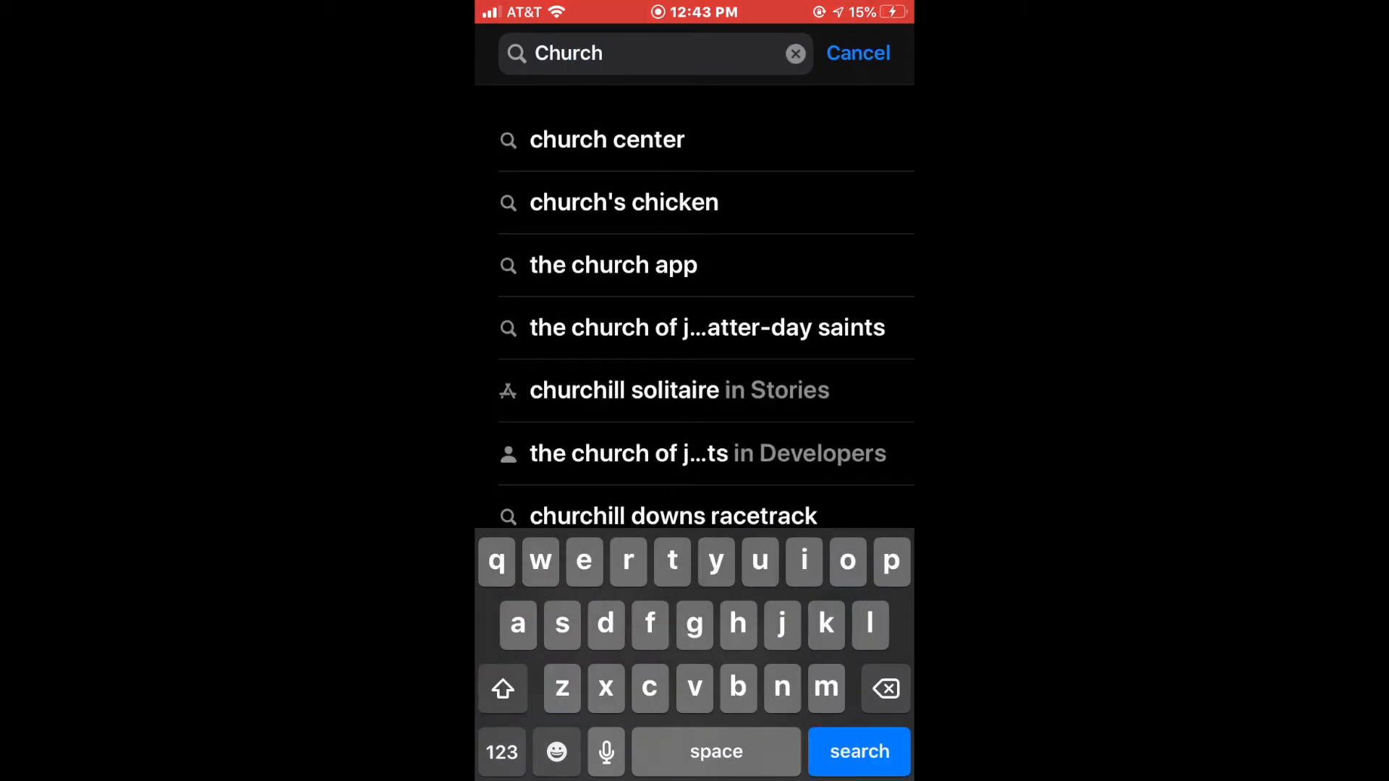
{"action": "left_click", "coordinate": [608, 138]}
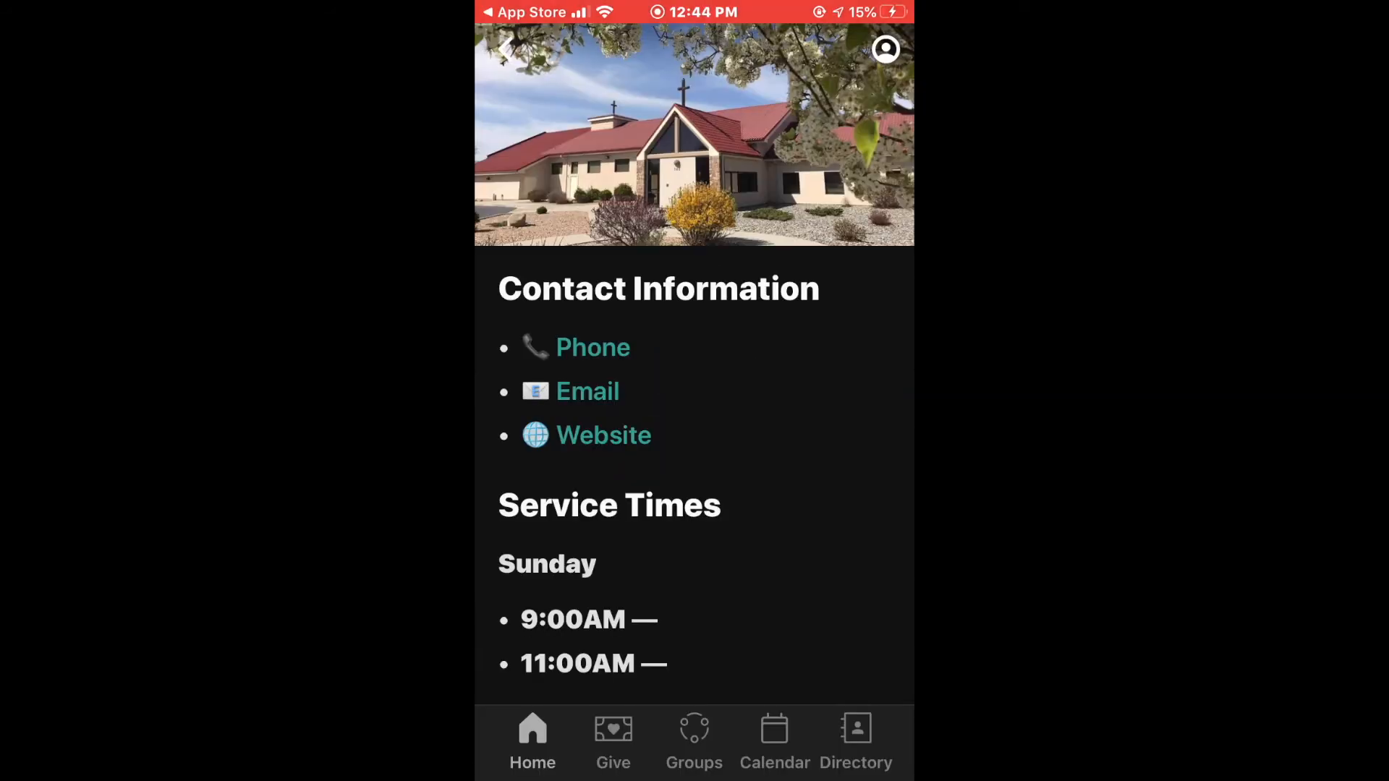
Open the Groups tab and scroll through the Journey Groups list
{"action": "left_click", "coordinate": [694, 742]}
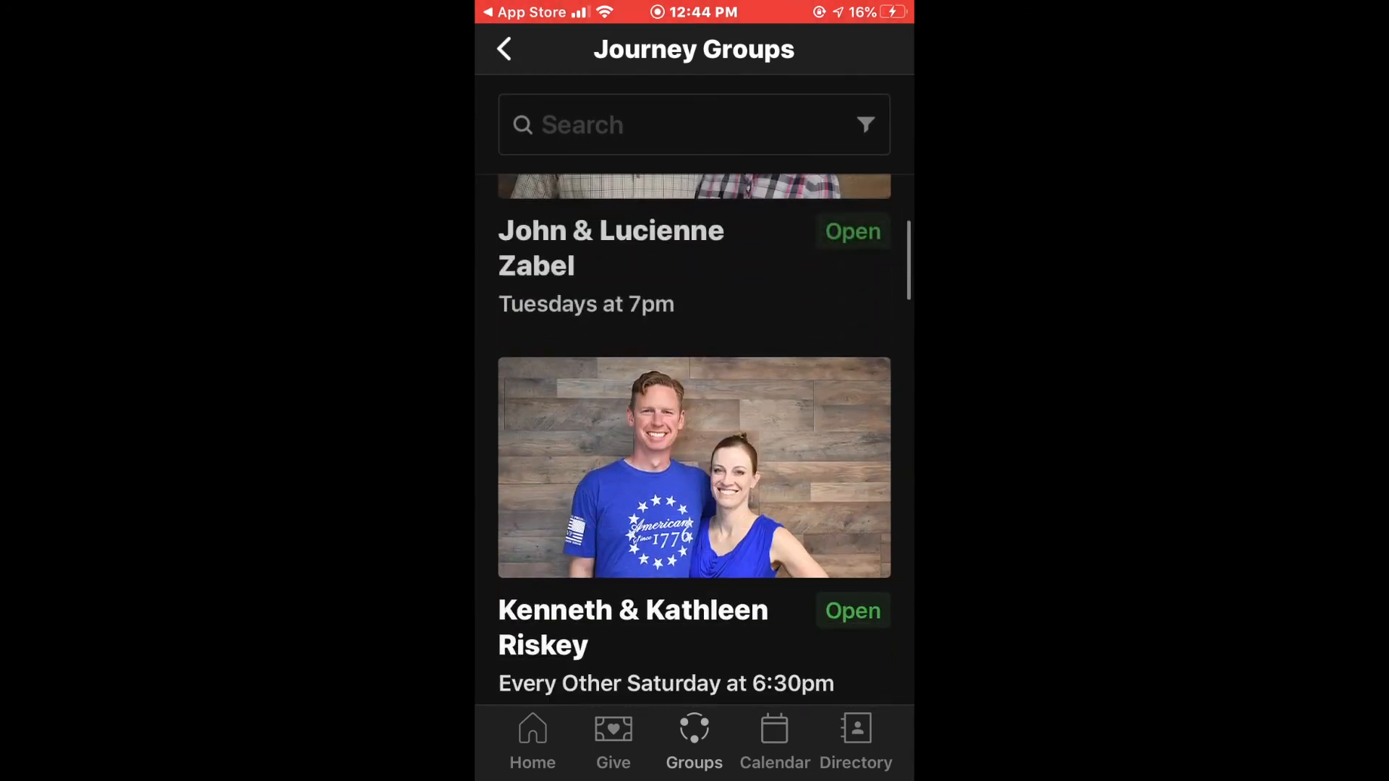
{"action": "scroll", "scroll_direction": "down", "scroll_amount": 3}
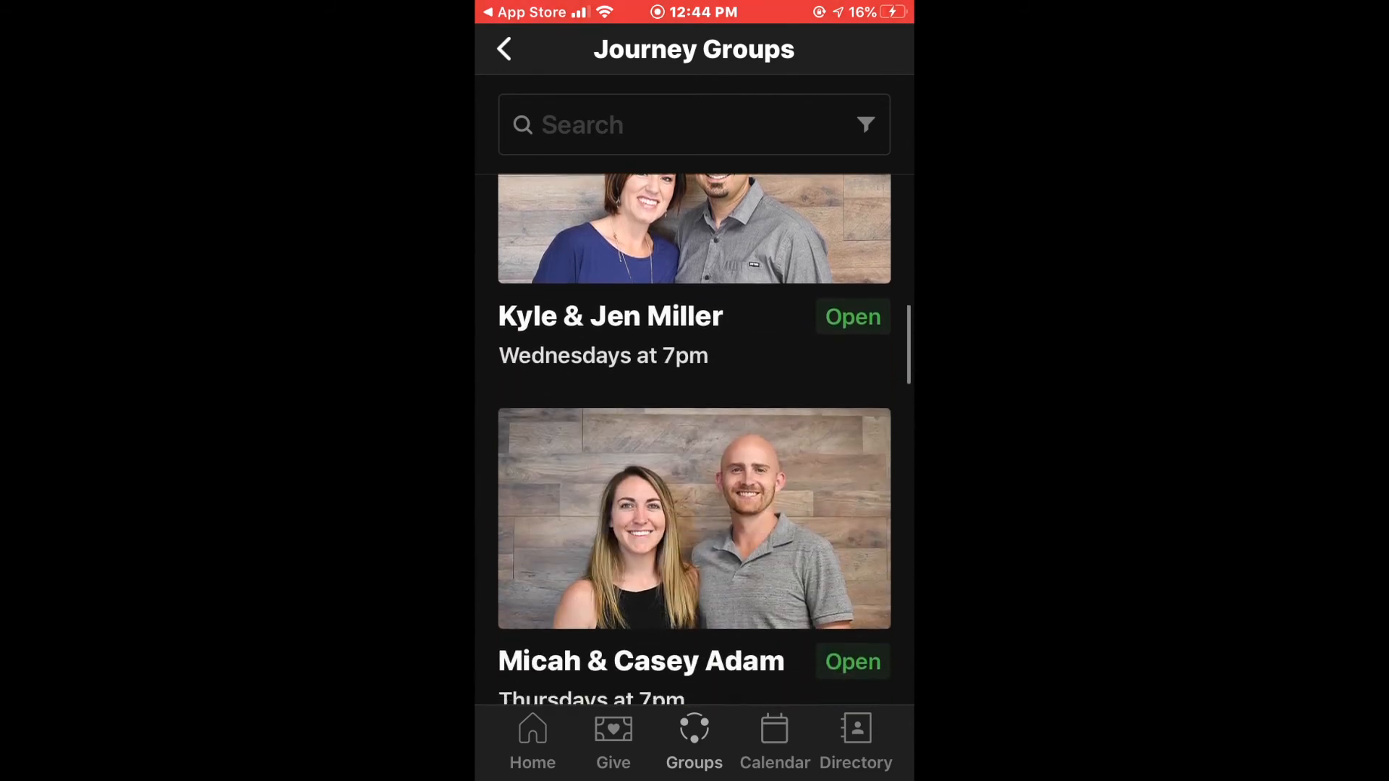
{"action": "scroll", "scroll_direction": "down", "scroll_amount": 3}
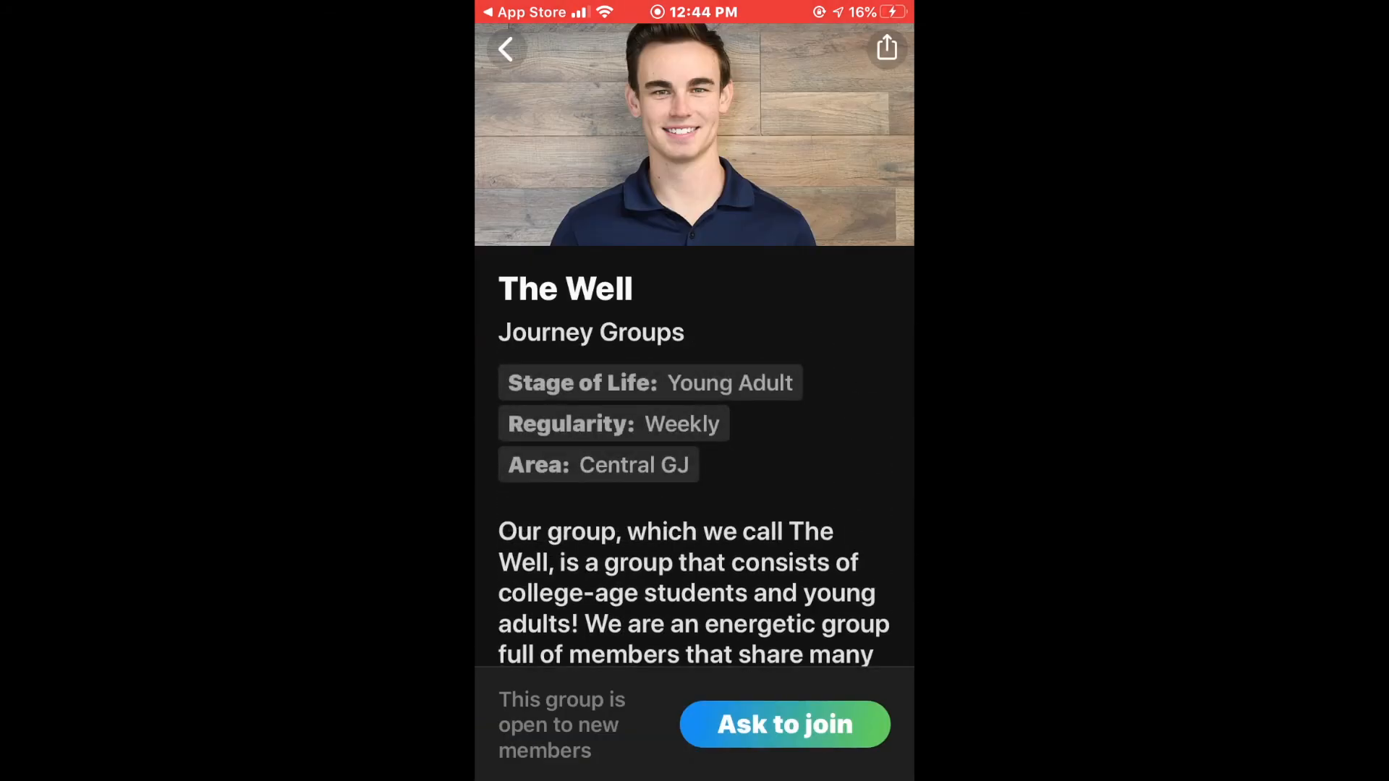
{"action": "scroll", "scroll_direction": "down", "scroll_amount": 3}
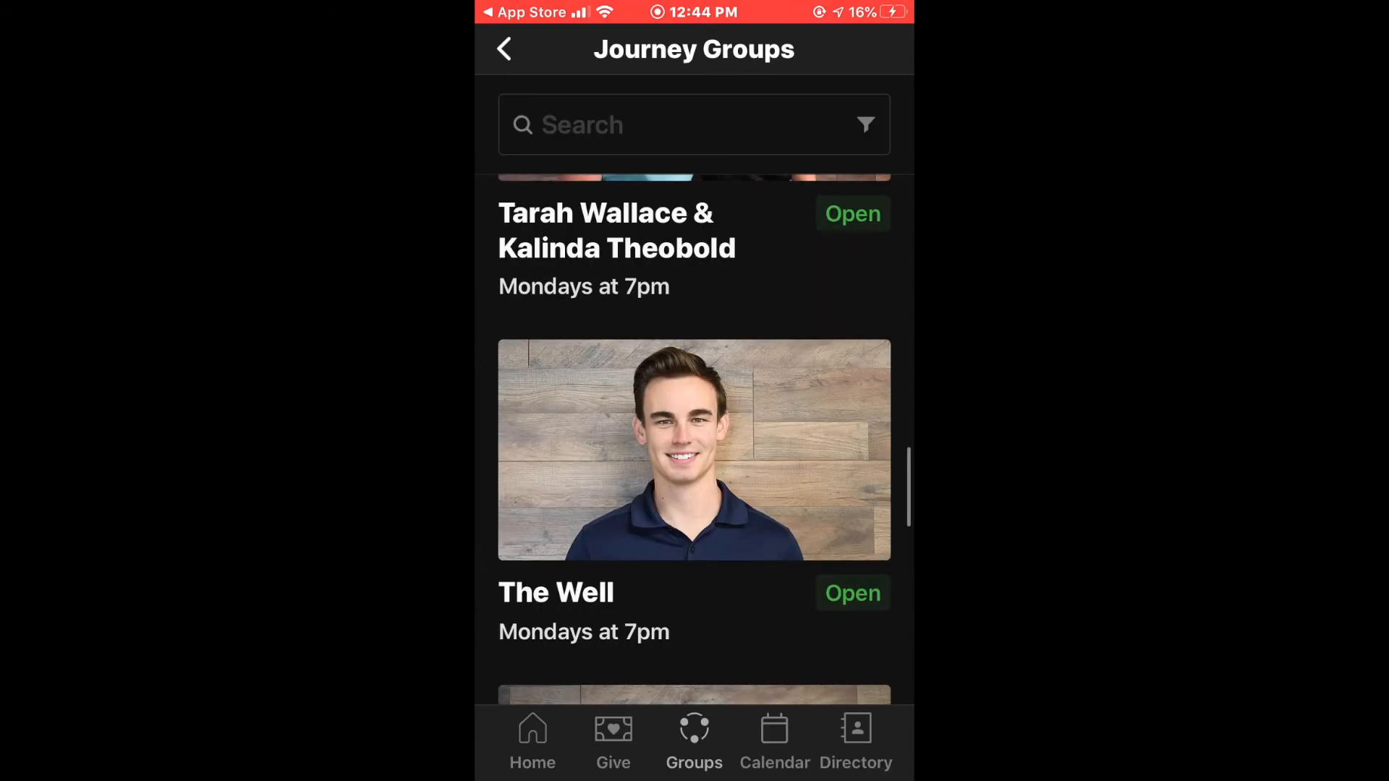
{"action": "scroll", "scroll_direction": "down", "scroll_amount": 3}
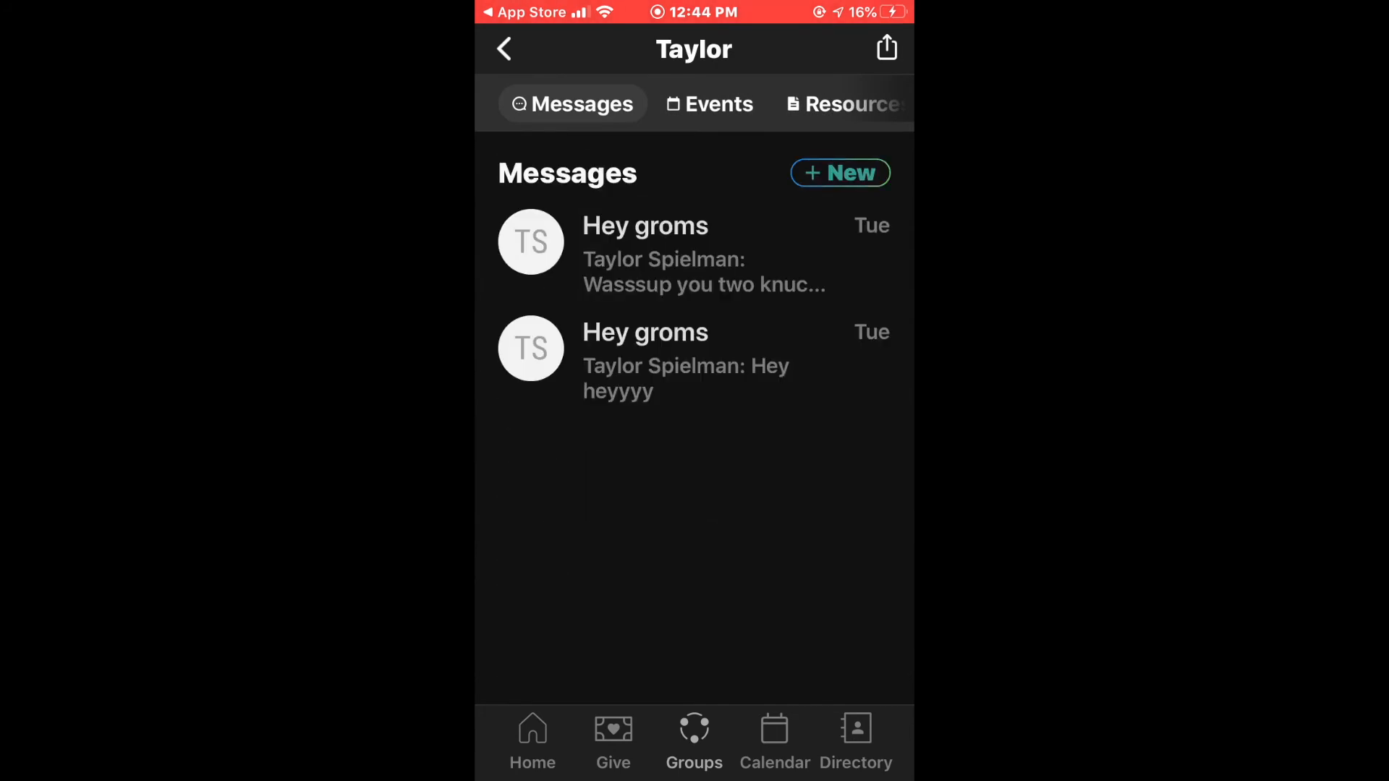
Send the group message 'Journey group this week!' with body 'Bring pizza!' and return to Messages
{"action": "left_click", "coordinate": [840, 173]}
{"action": "type", "text": "Bring pizza!"}
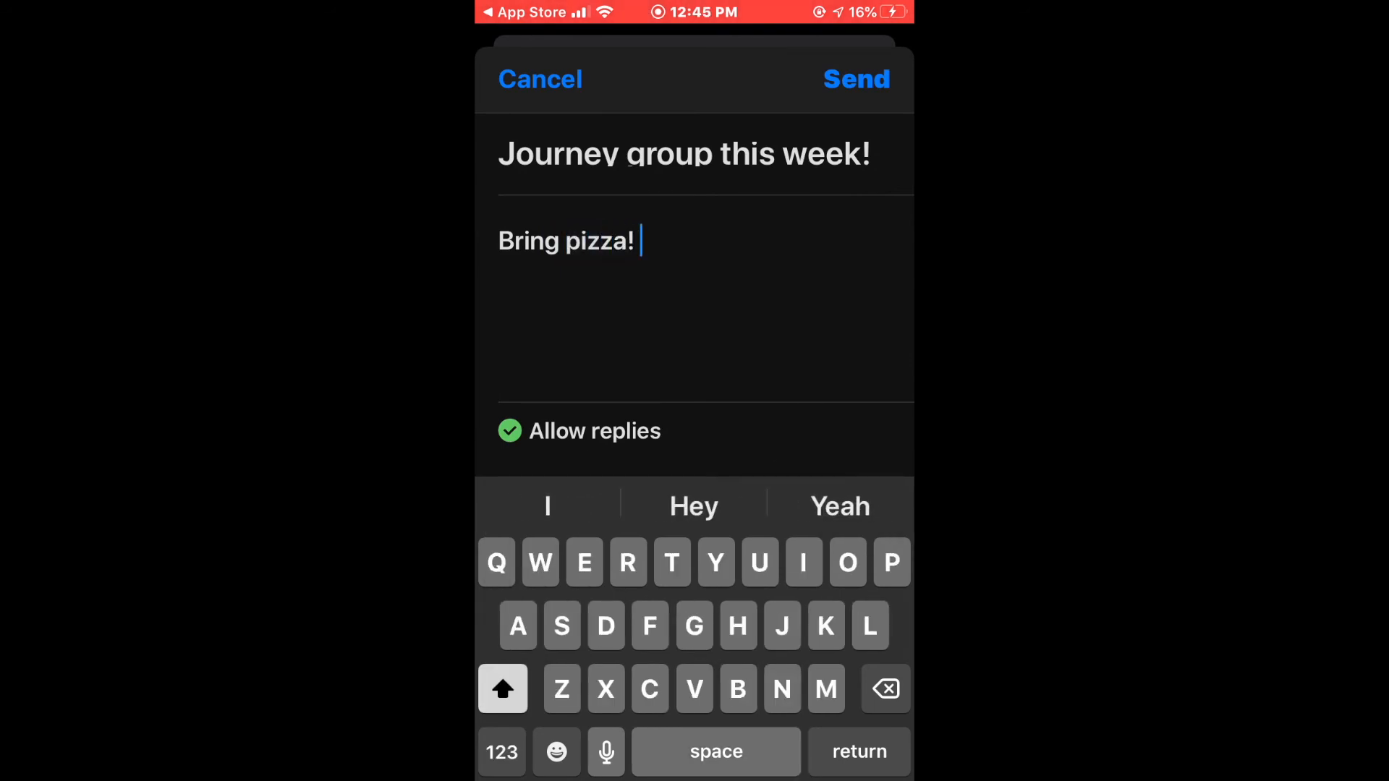
{"action": "left_click", "coordinate": [855, 78]}
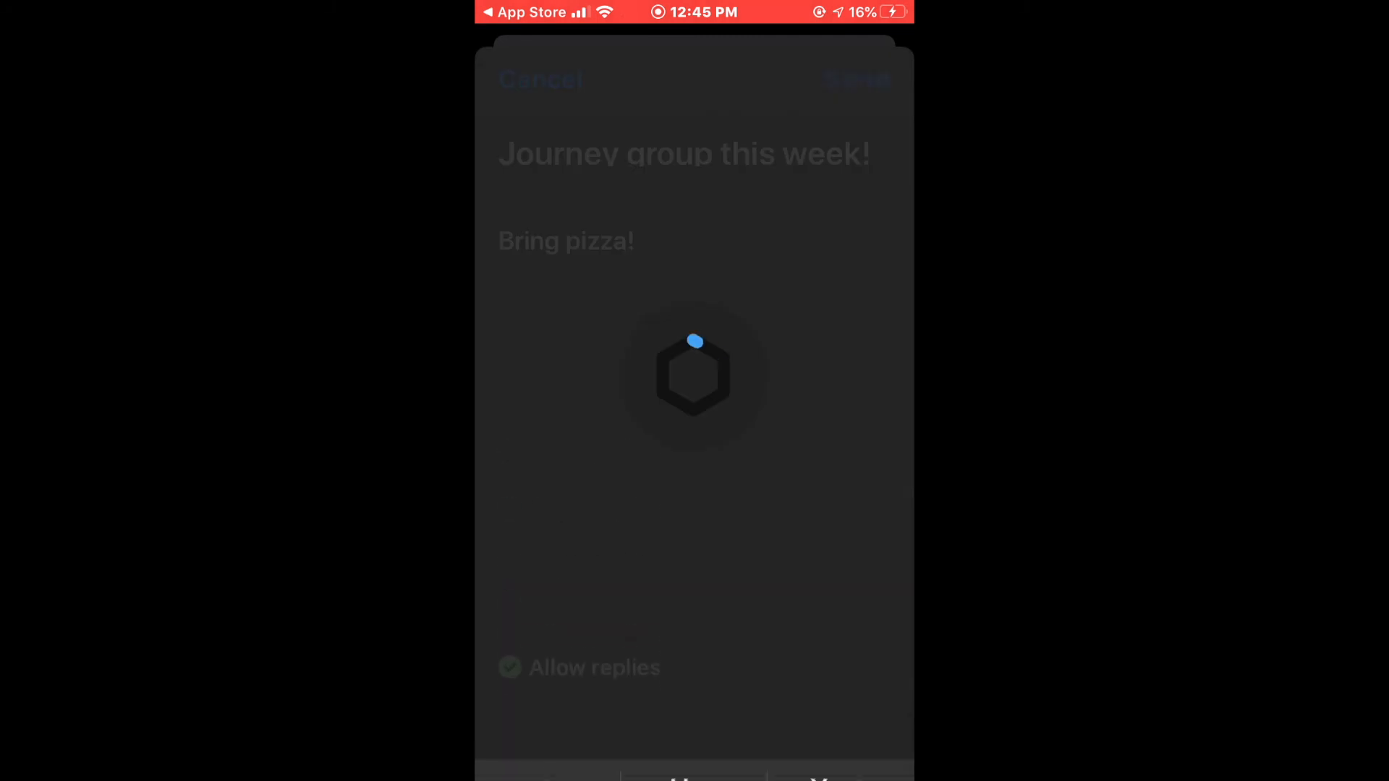
{"action": "left_click", "coordinate": [857, 79]}
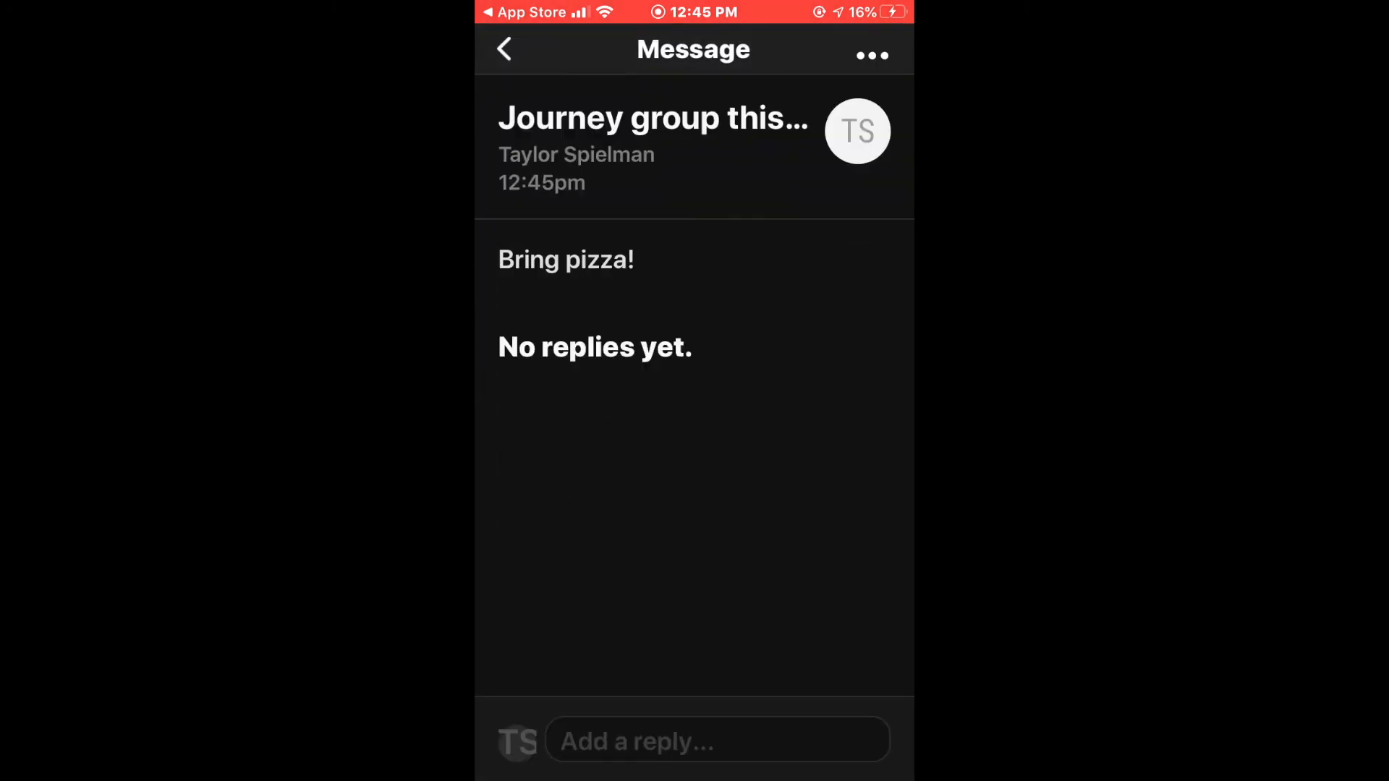
{"action": "left_click", "coordinate": [503, 49]}
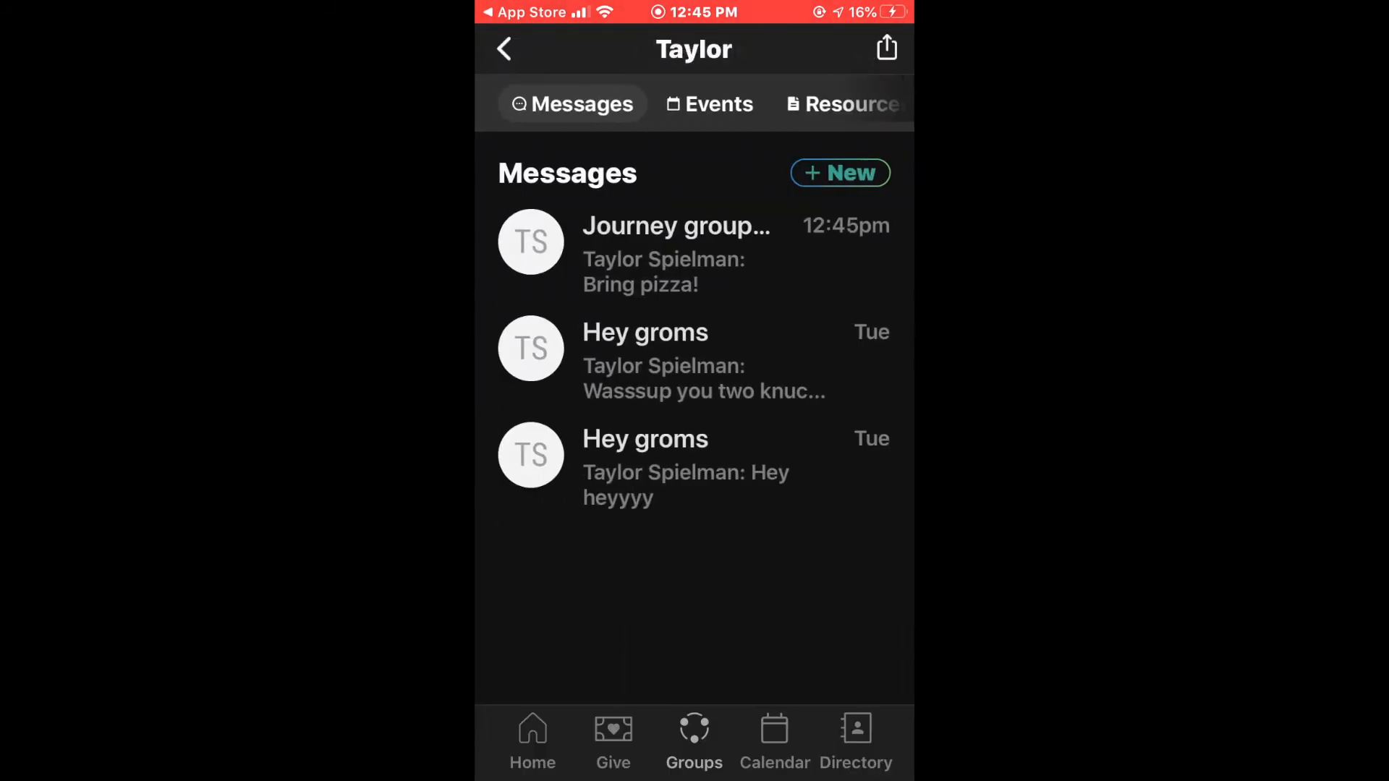
{"action": "left_click", "coordinate": [709, 104]}
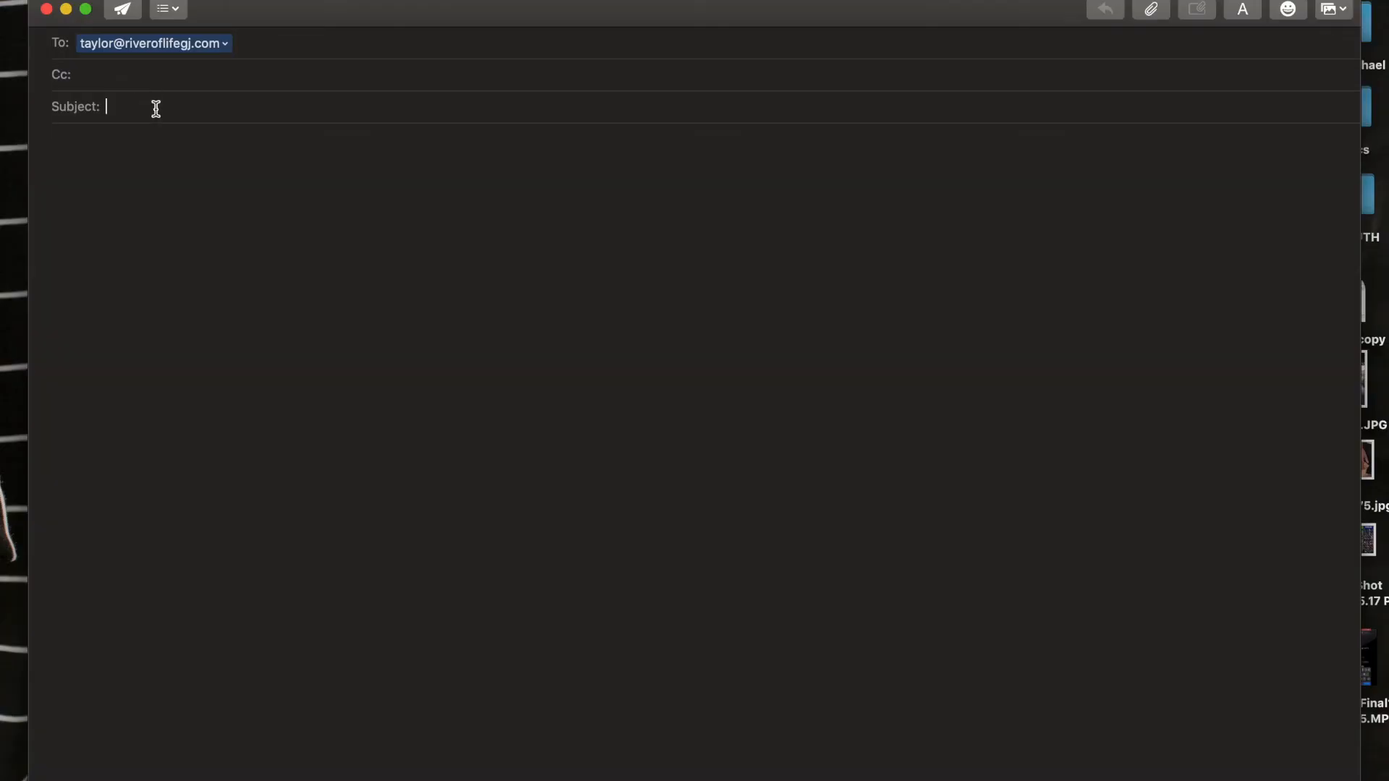
Enter subject 'Journey Groups' and say you're not tech savvy and need help joining
{"action": "type", "text": "Journey Groups"}
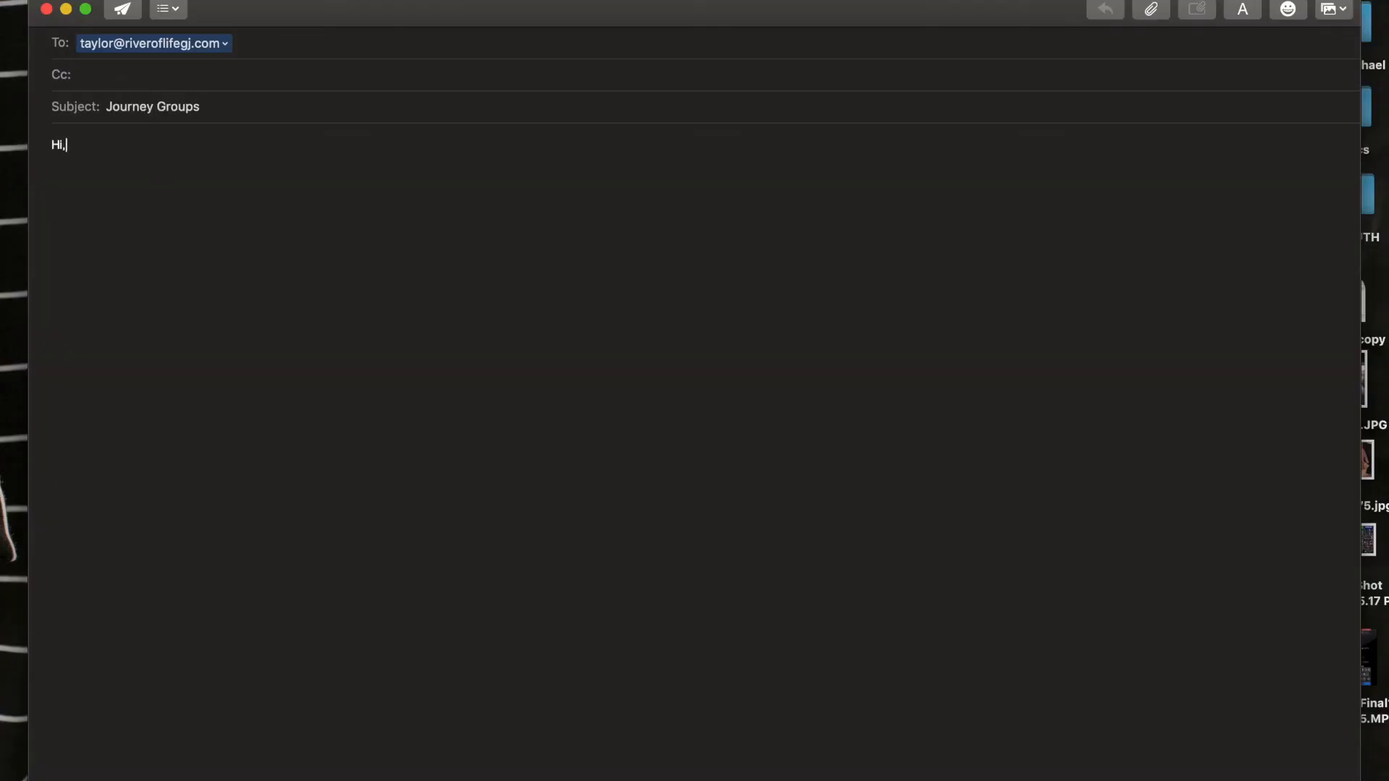
{"action": "type", "text": "I am not tech savvy but I would love"}
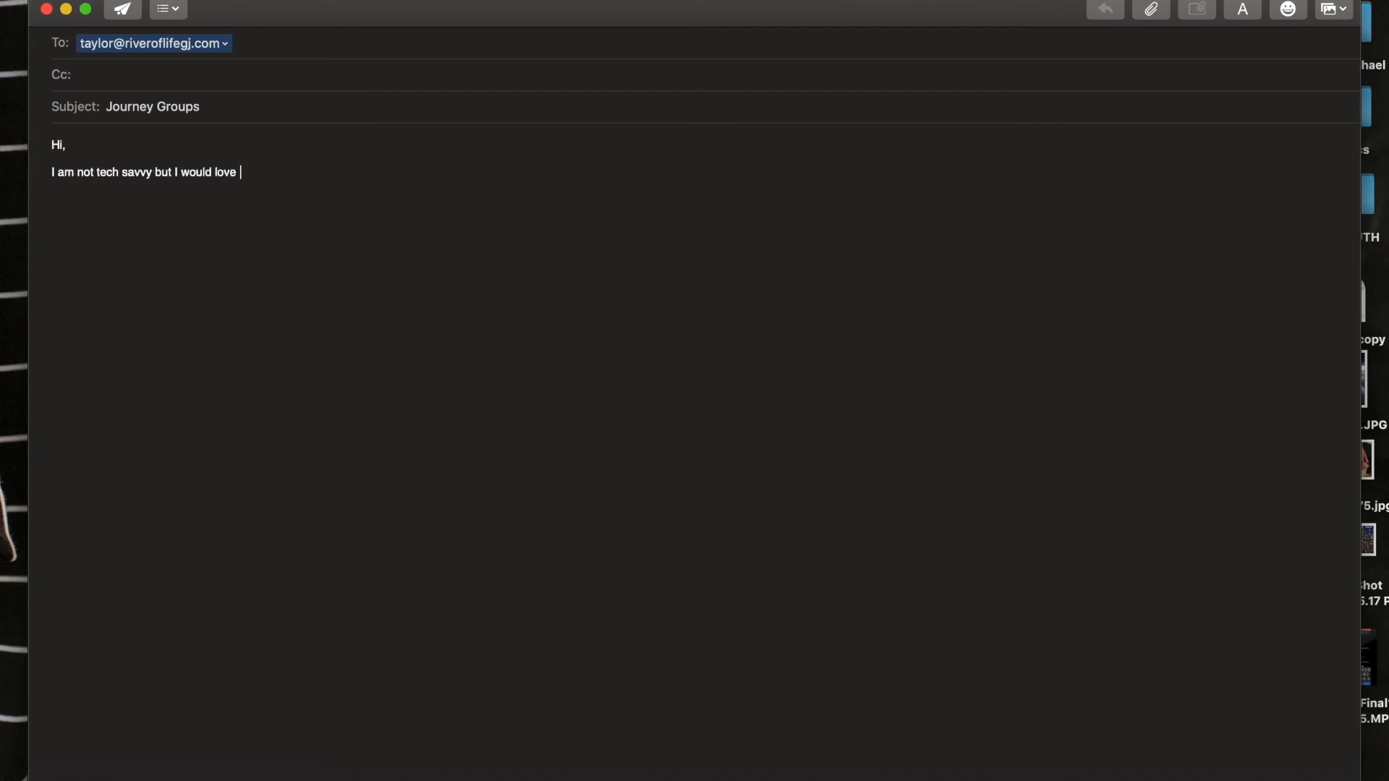
{"action": "type", "text": "to join a group."}
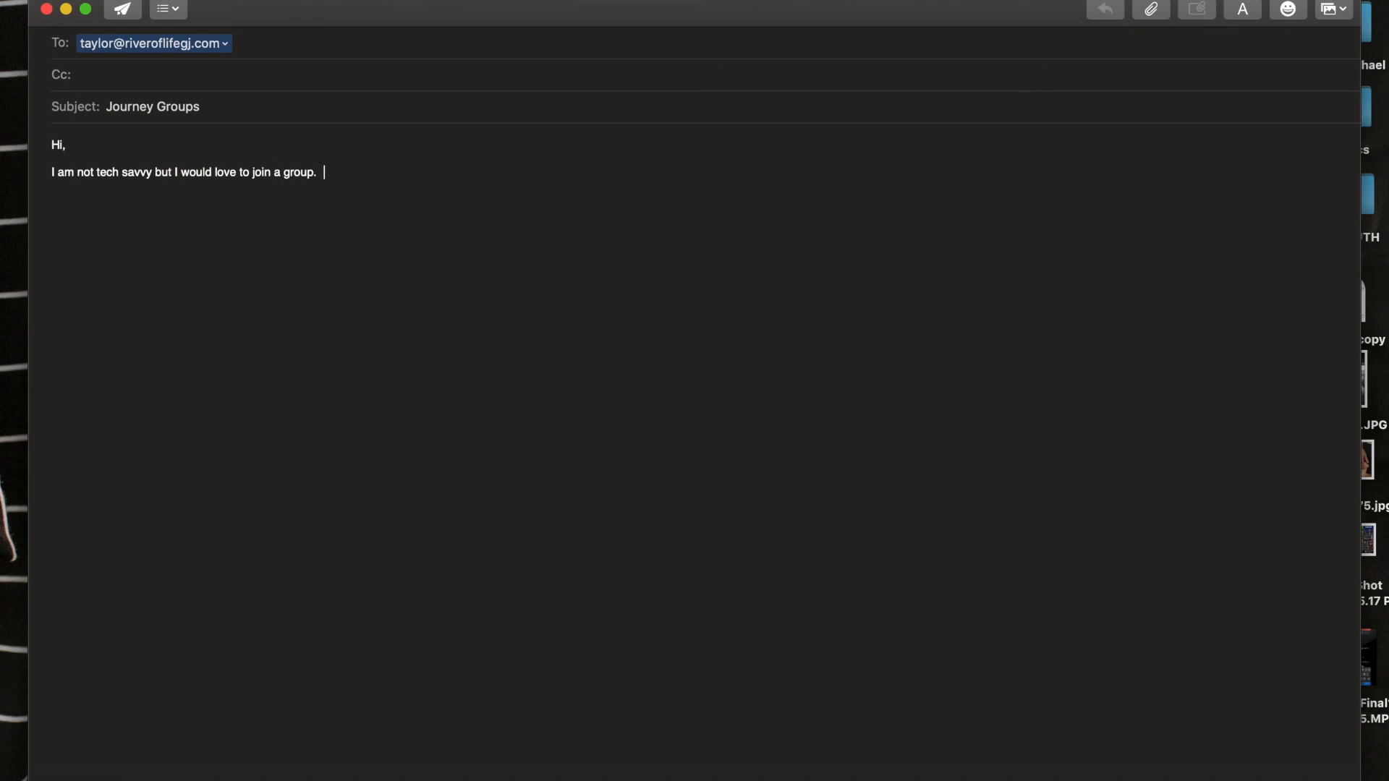
{"action": "type", "text": "Can you help me out?"}
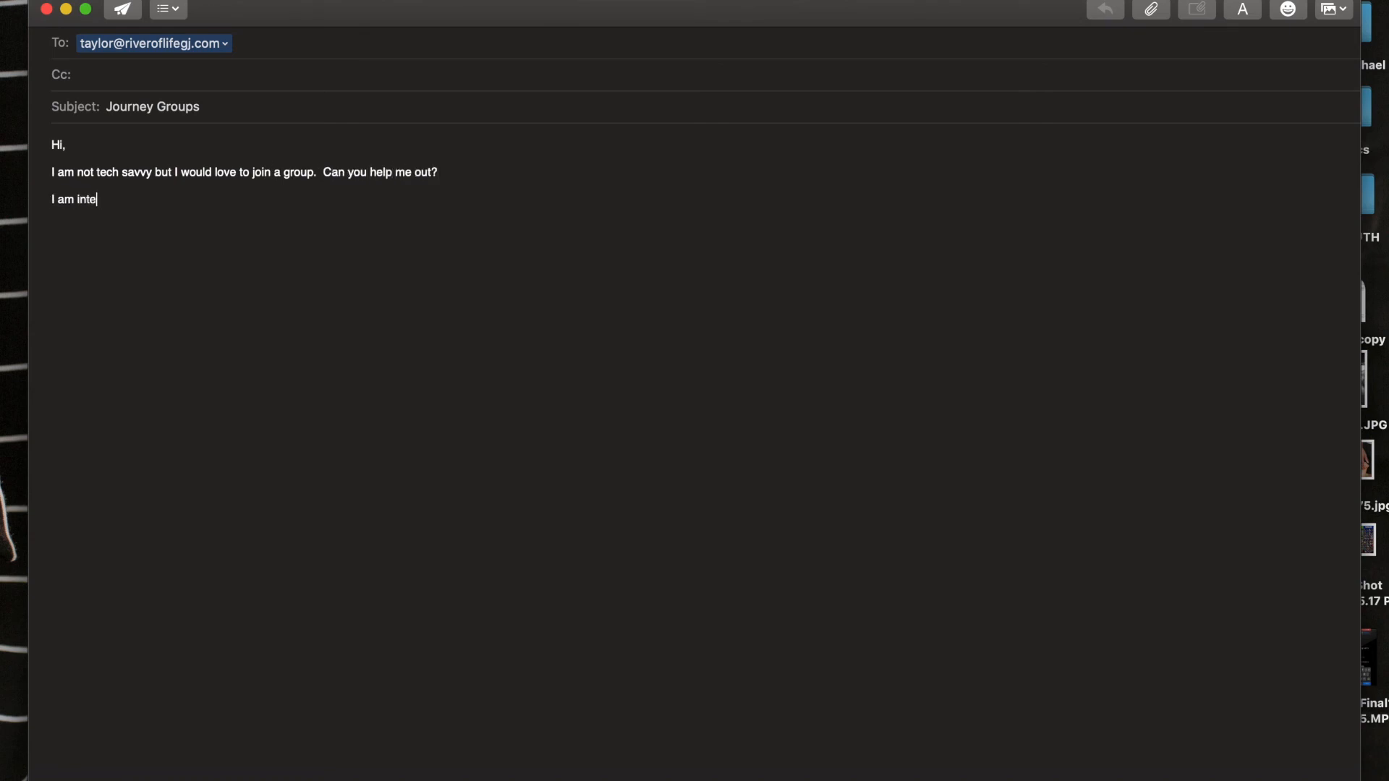
Add interest in a Tuesday or Thursday group anywhere in town
{"action": "type", "text": "rested in a gro"}
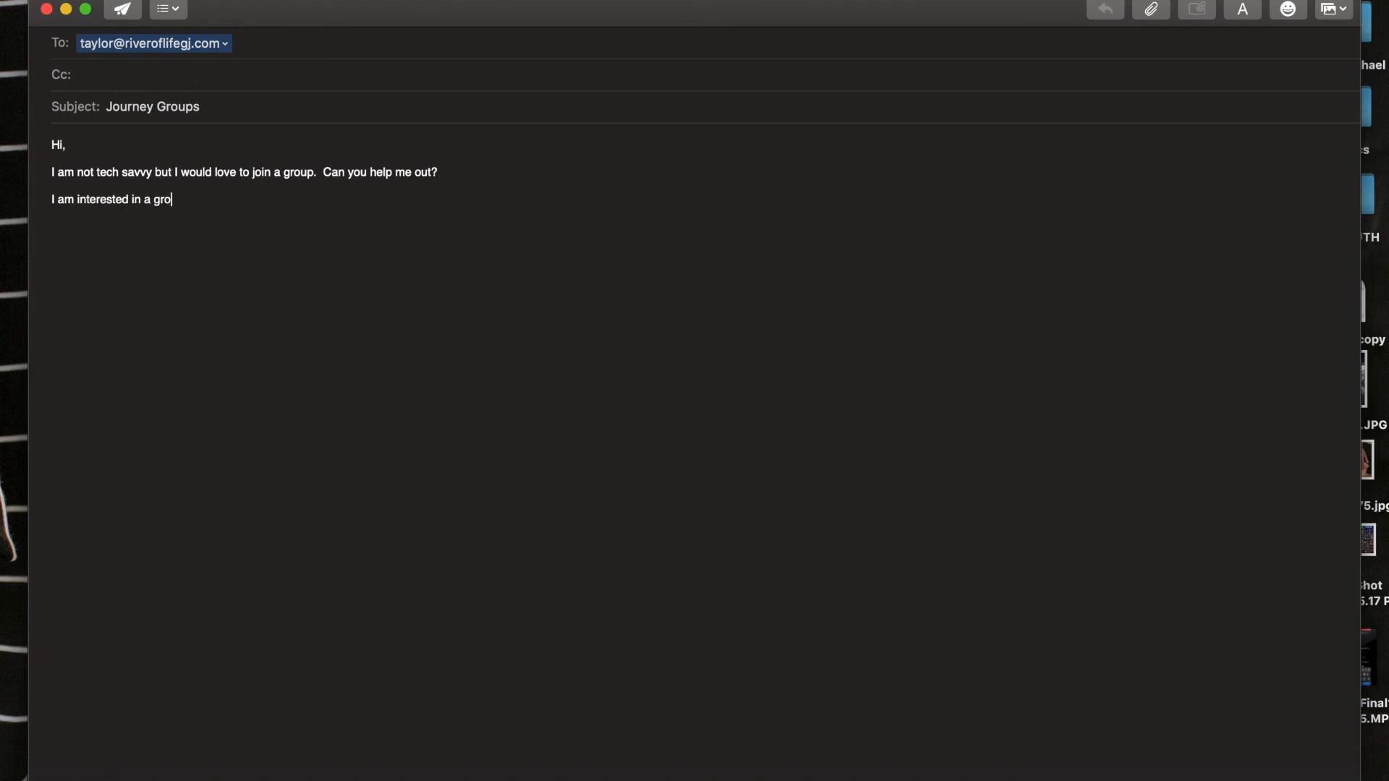
{"action": "type", "text": "up on Tuesday"}
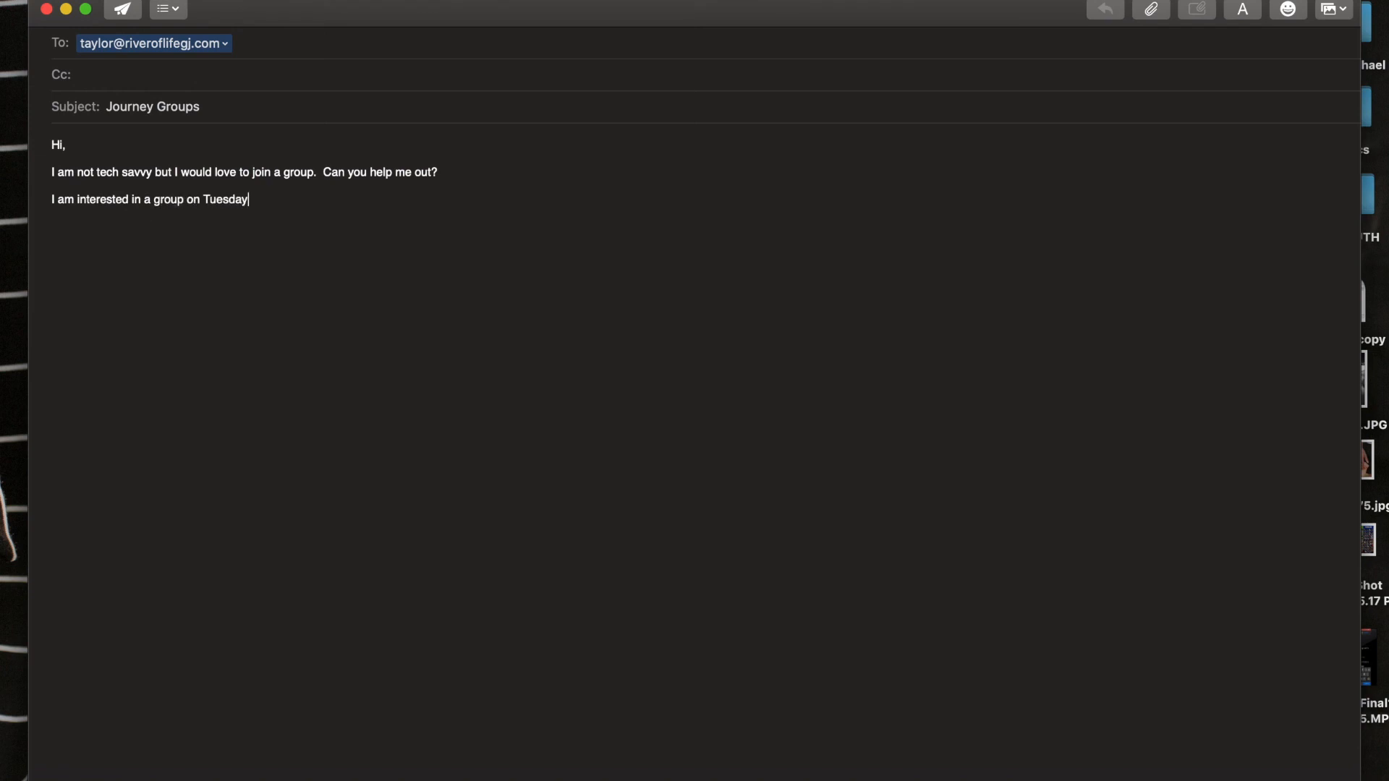
{"action": "type", "text": "s or Thursdays"}
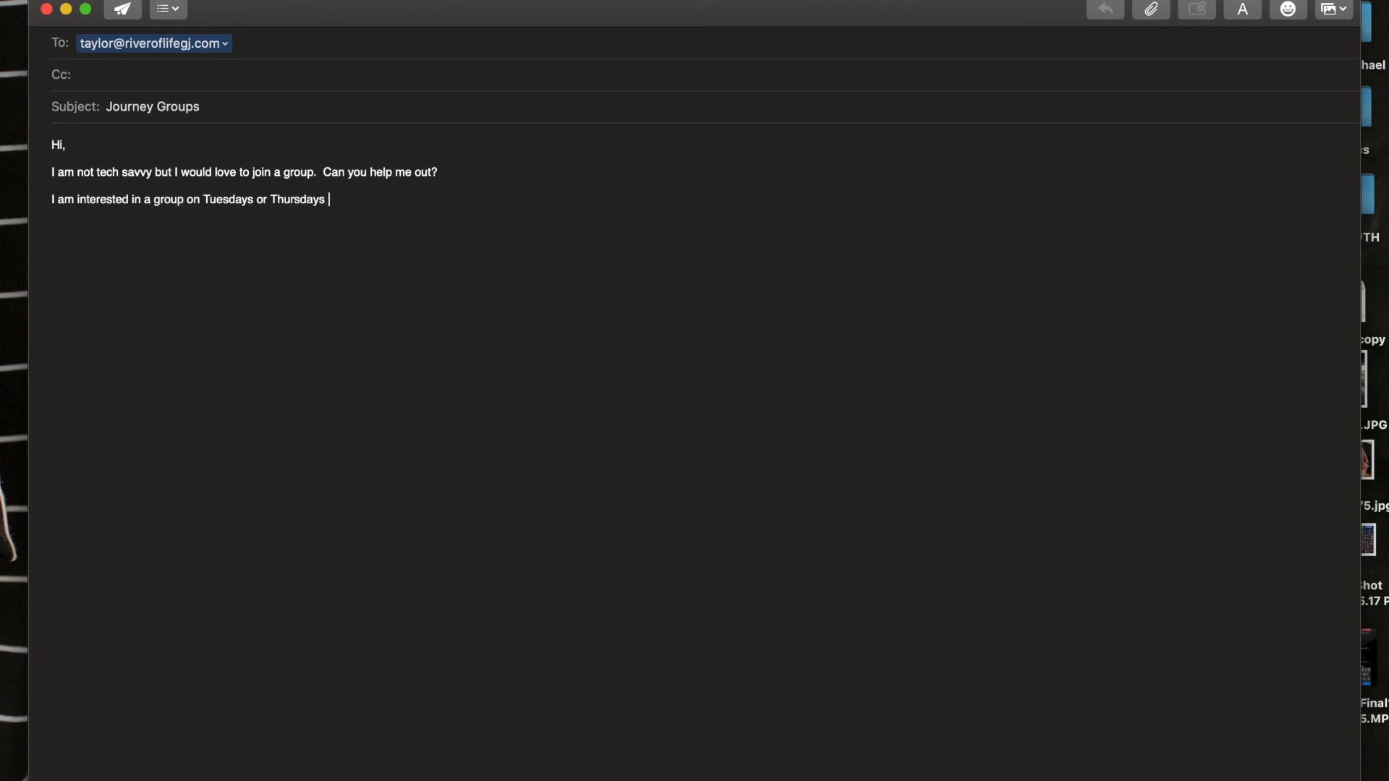
{"action": "type", "text": "and"}
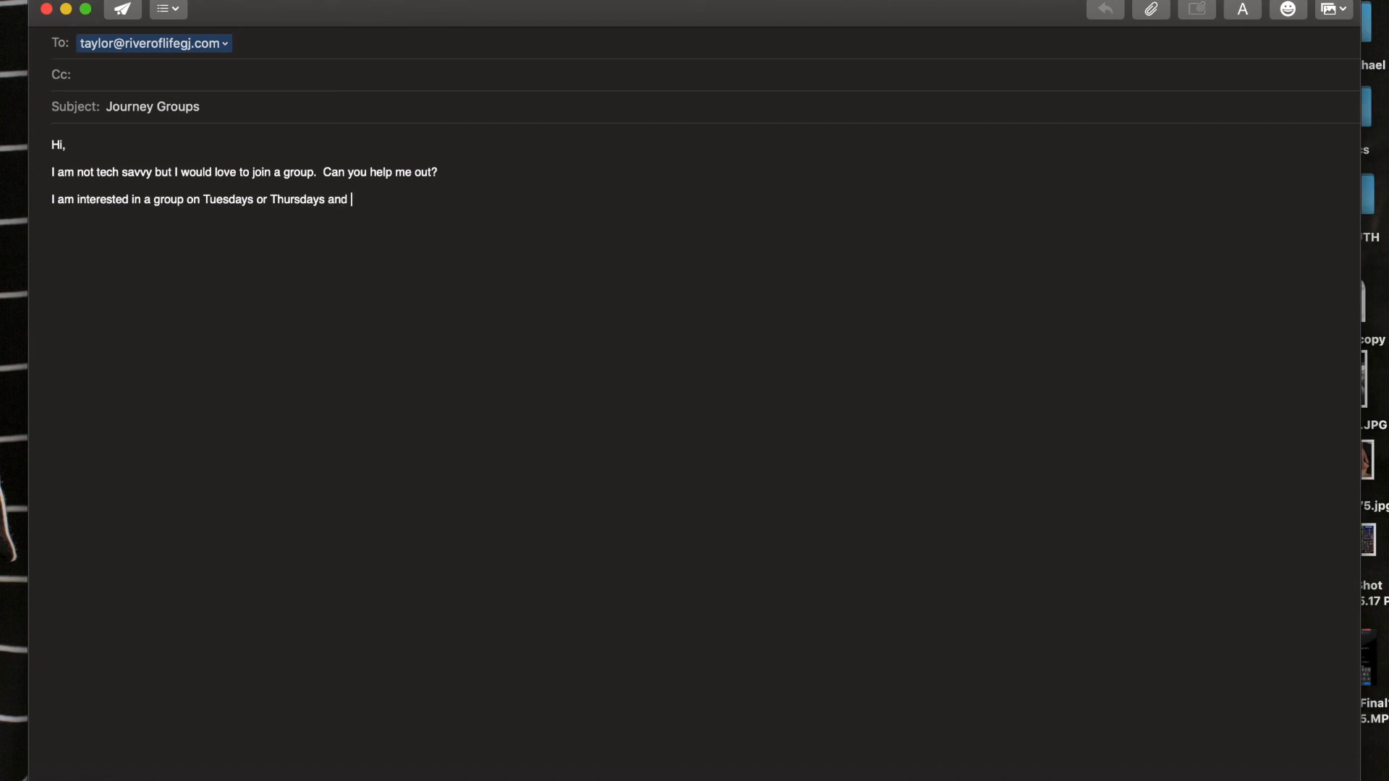
{"action": "type", "text": "I can go to any place i"}
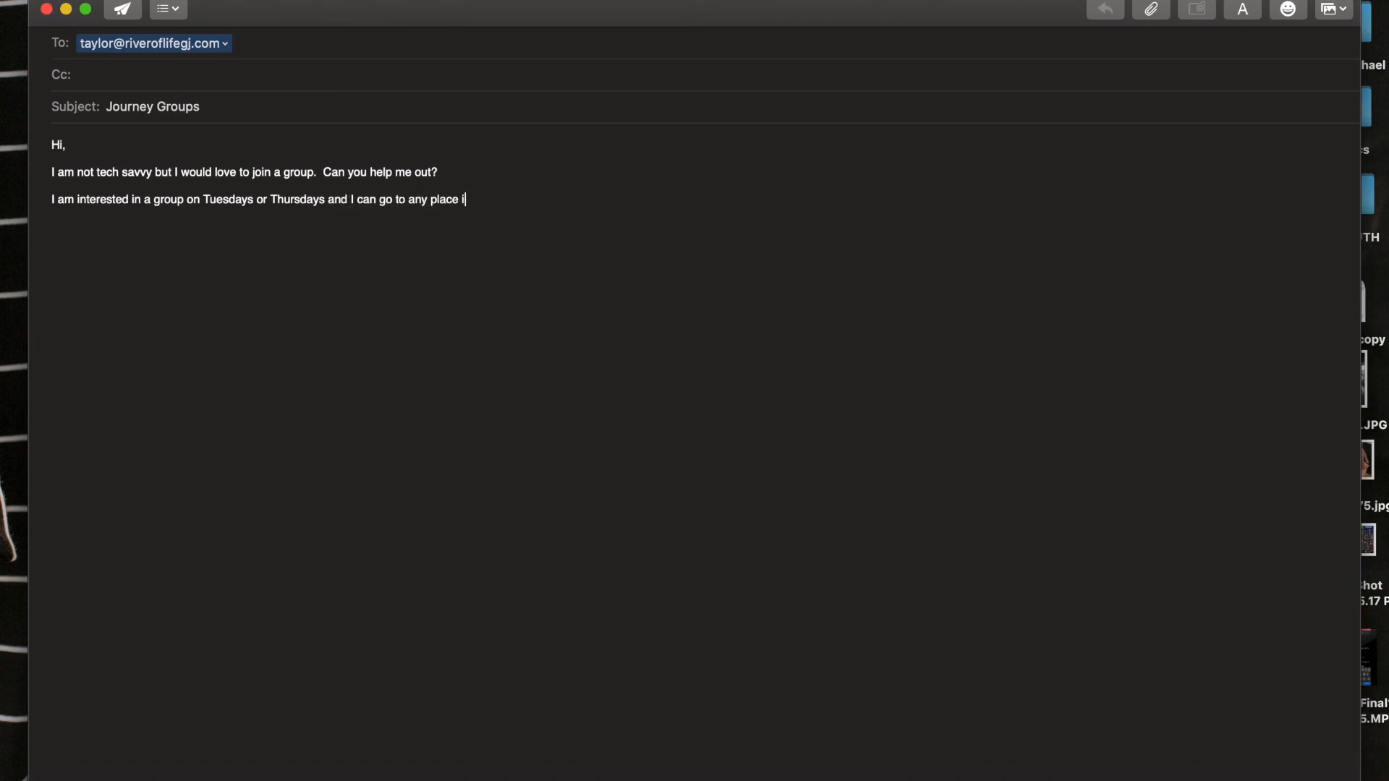
{"action": "type", "text": "n town?"}
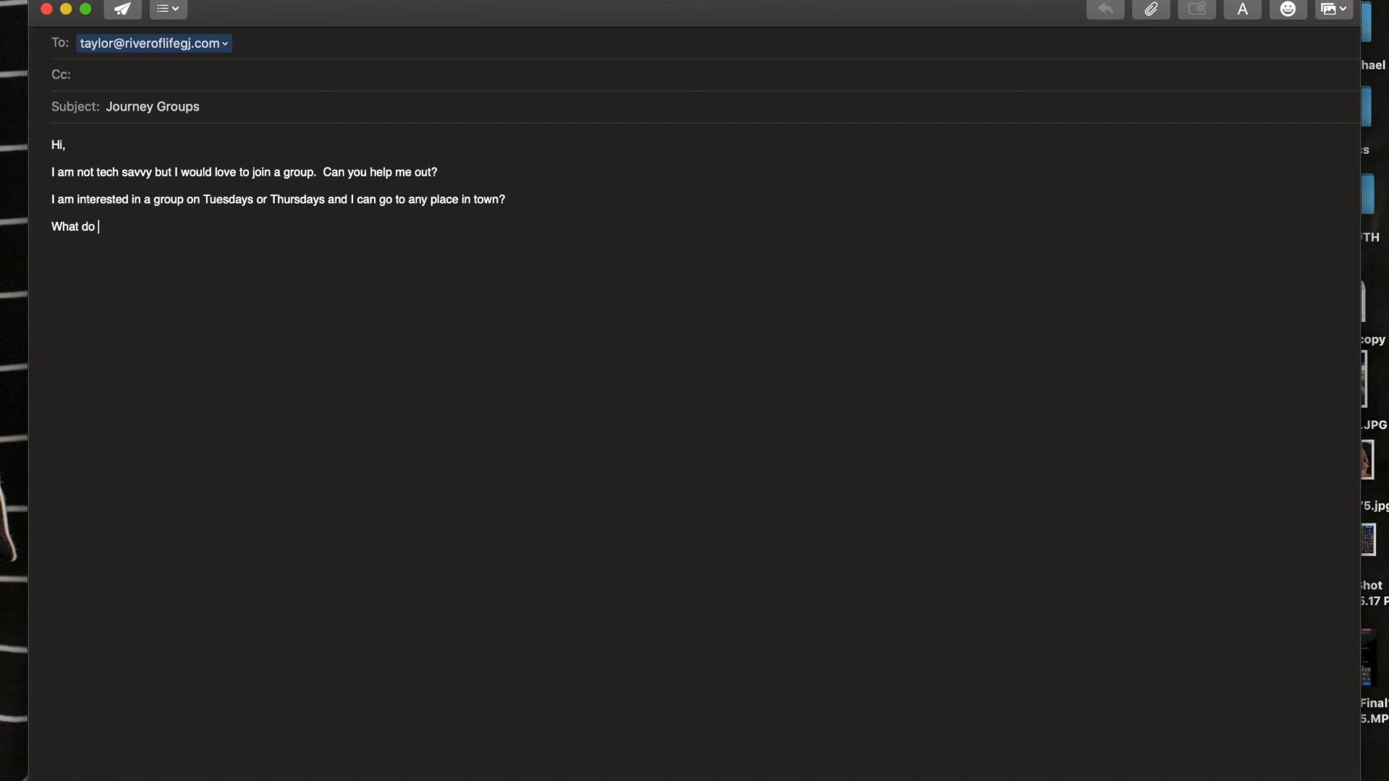
{"action": "type", "text": "you think?"}
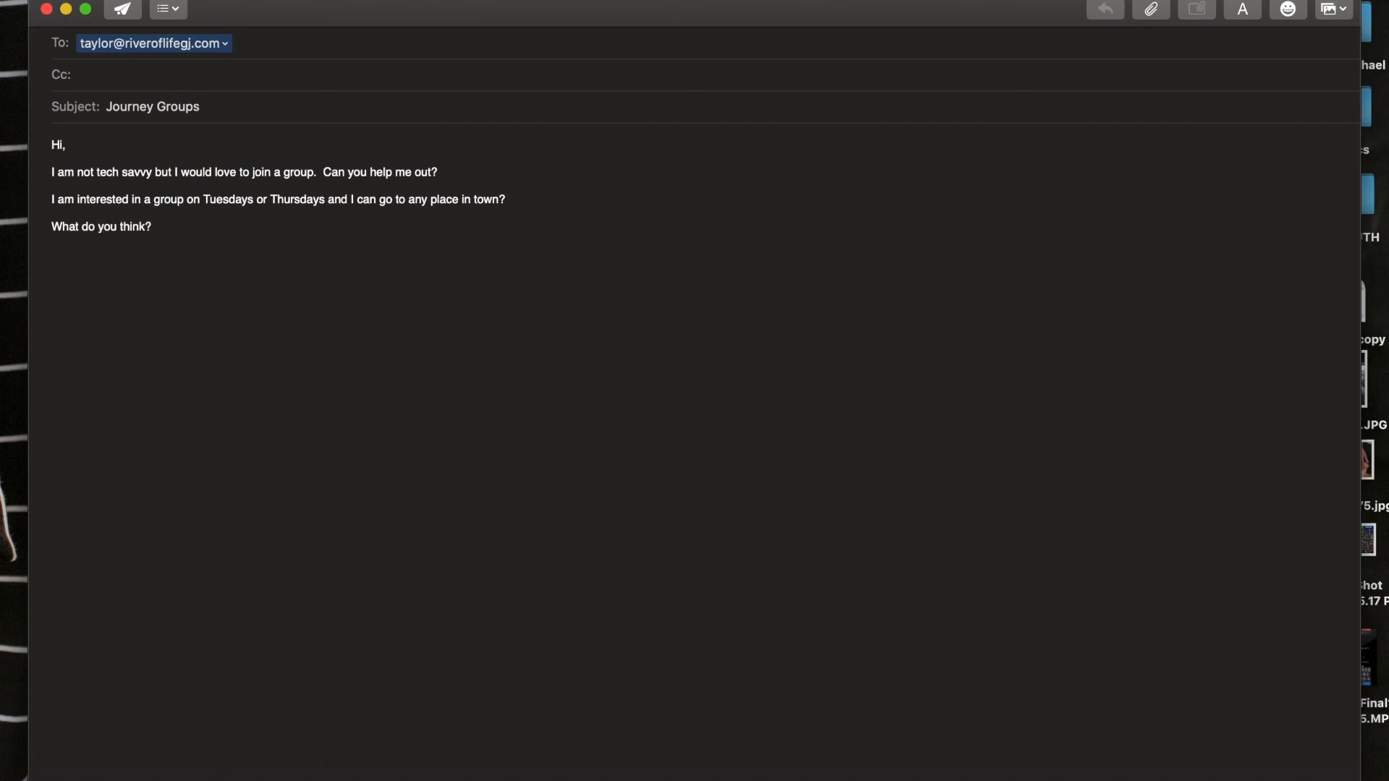